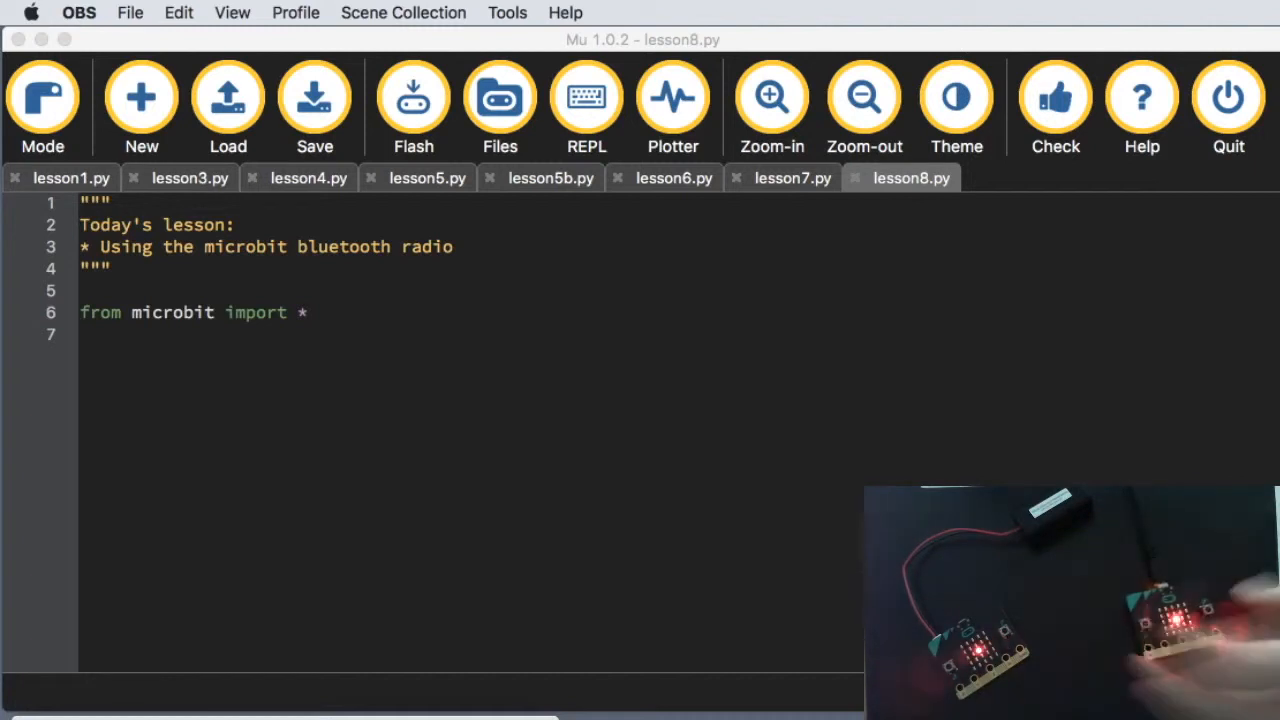
mouse_move(363, 353)
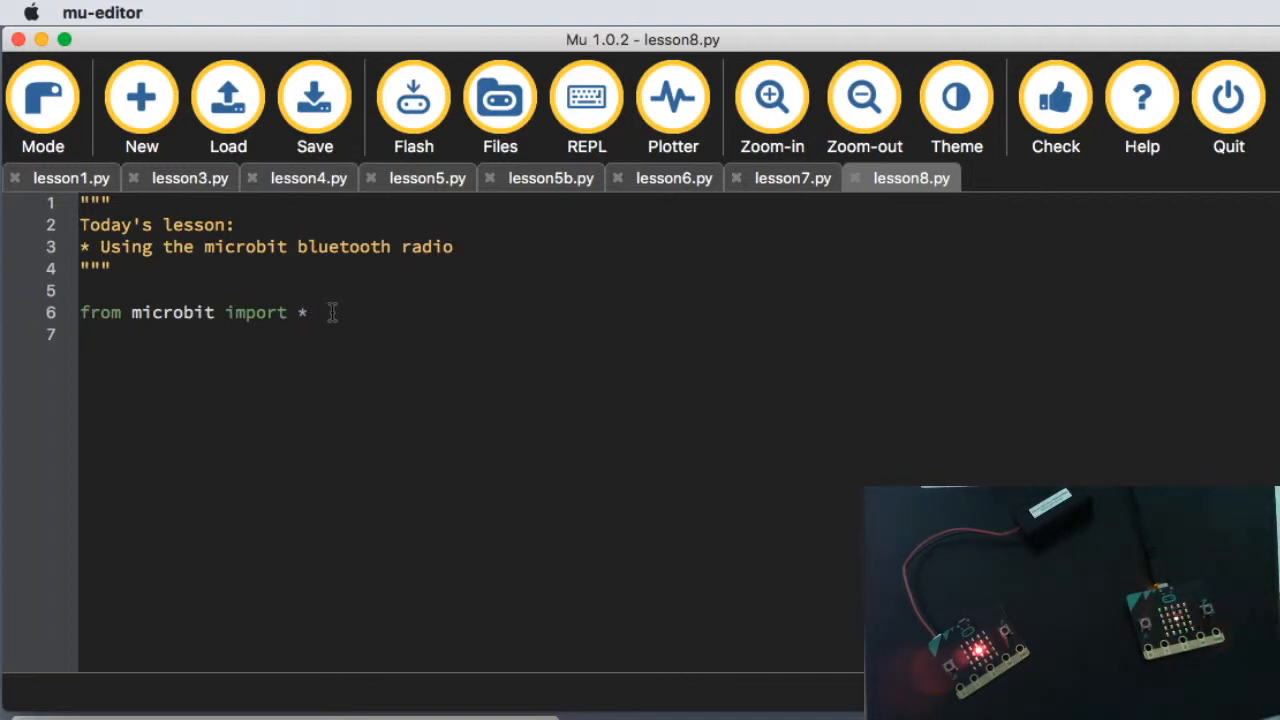
Step: Add an 'import radio' line below the microbit import in lesson8.py
type("import")
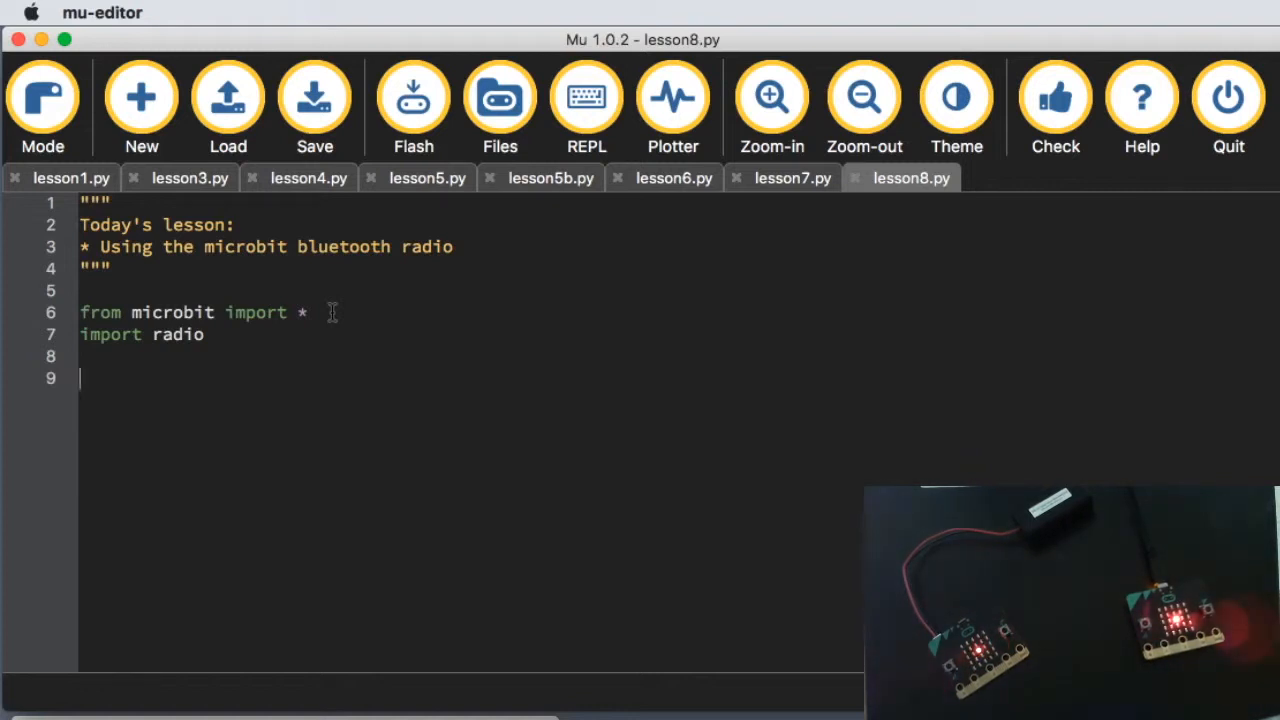
Step: Add radio.config(channel=10) on line 9 and save lesson8.py
type("radio.config(")
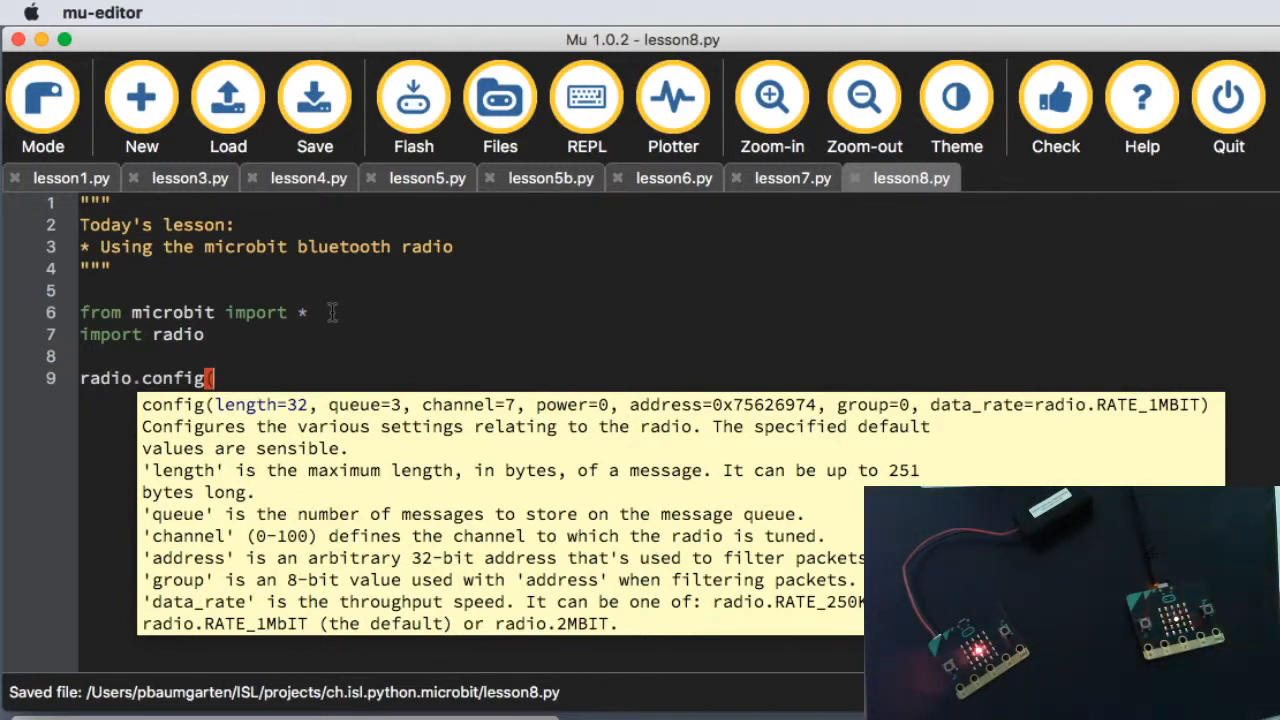
mouse_move(612, 397)
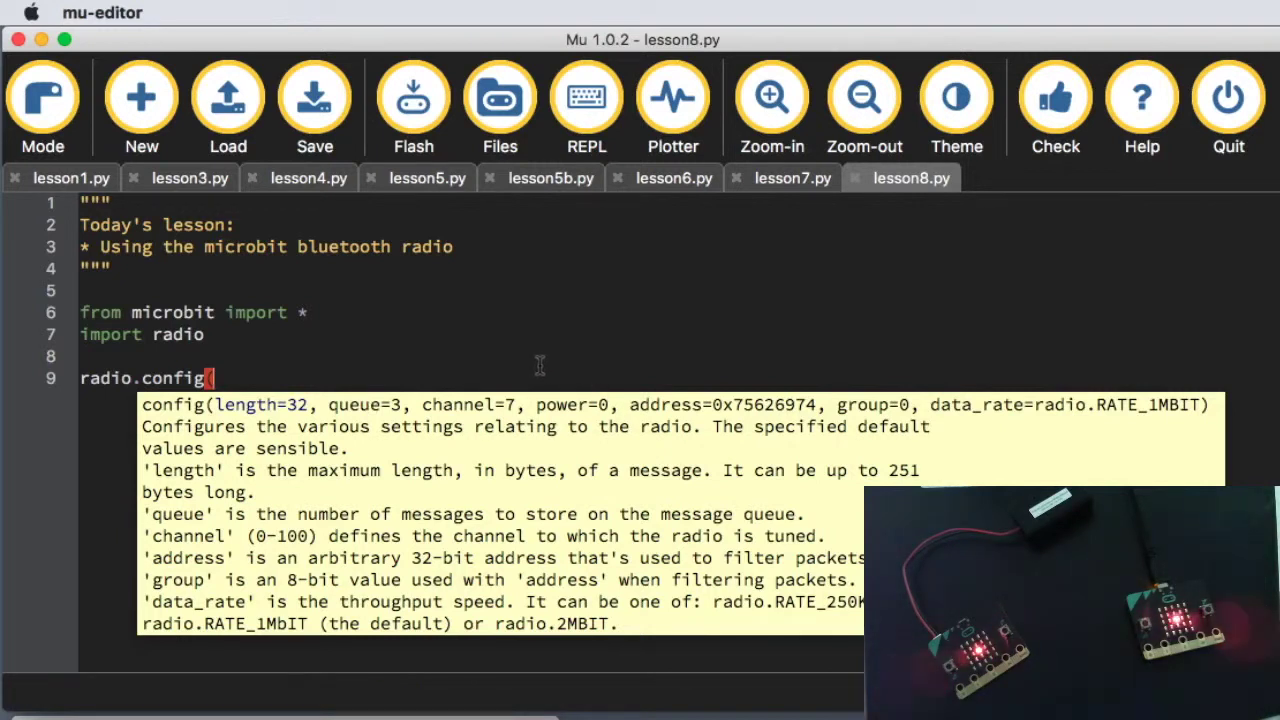
mouse_move(455, 408)
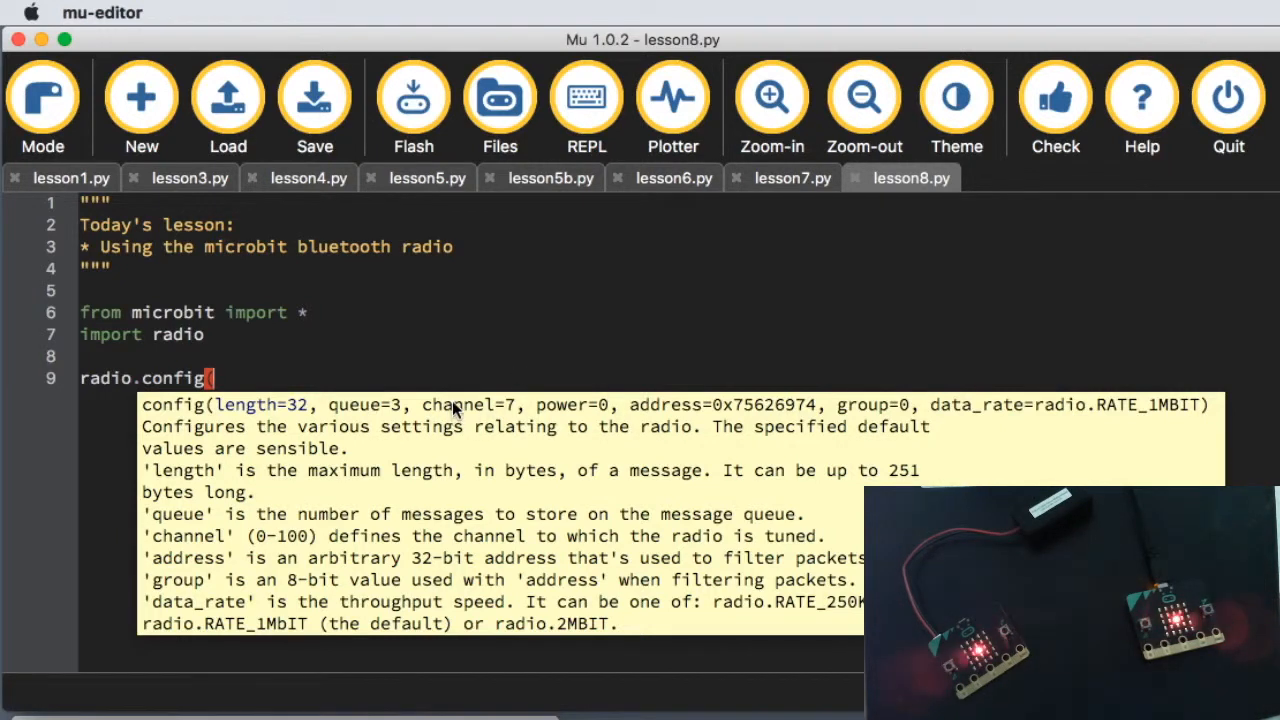
type("(channel")
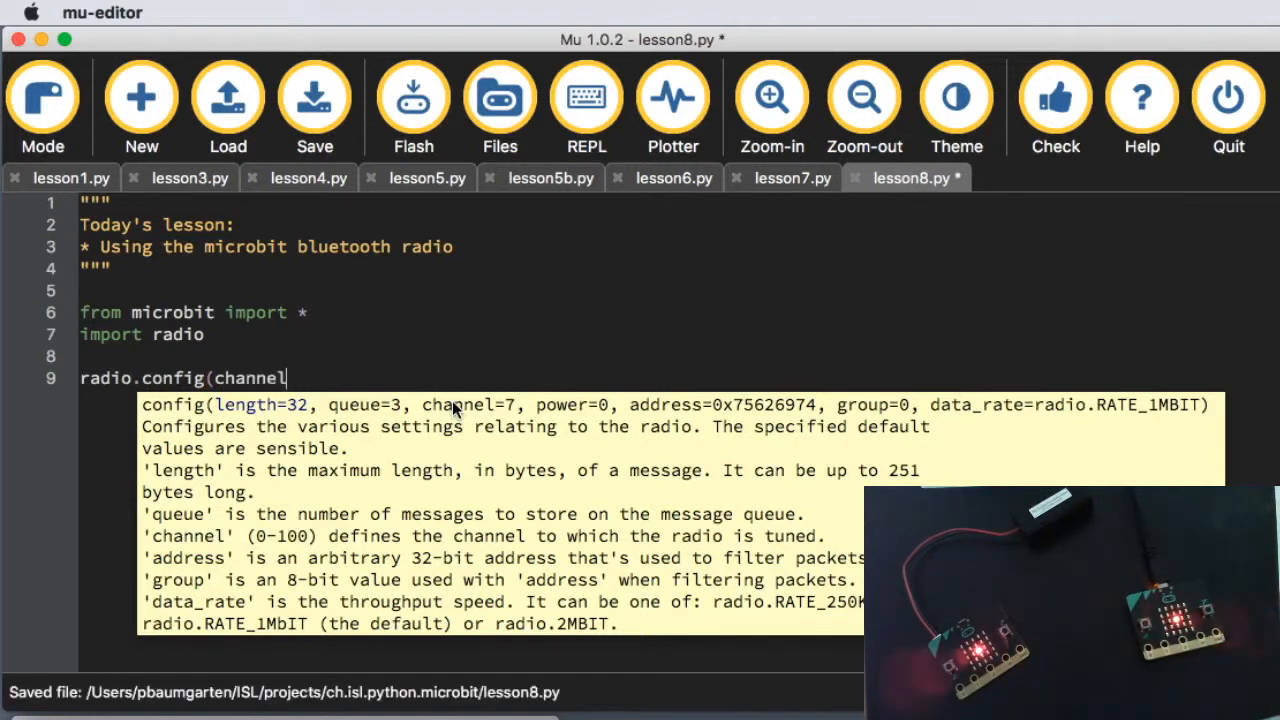
type("=")
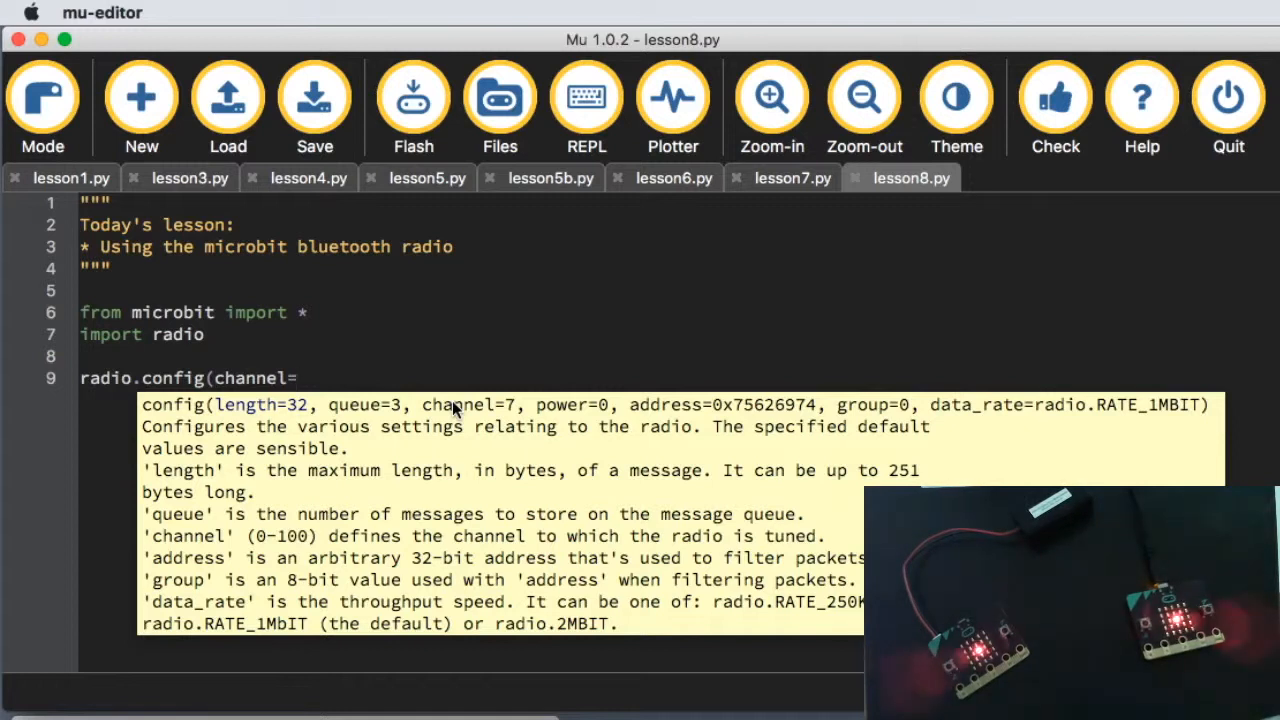
type("10)")
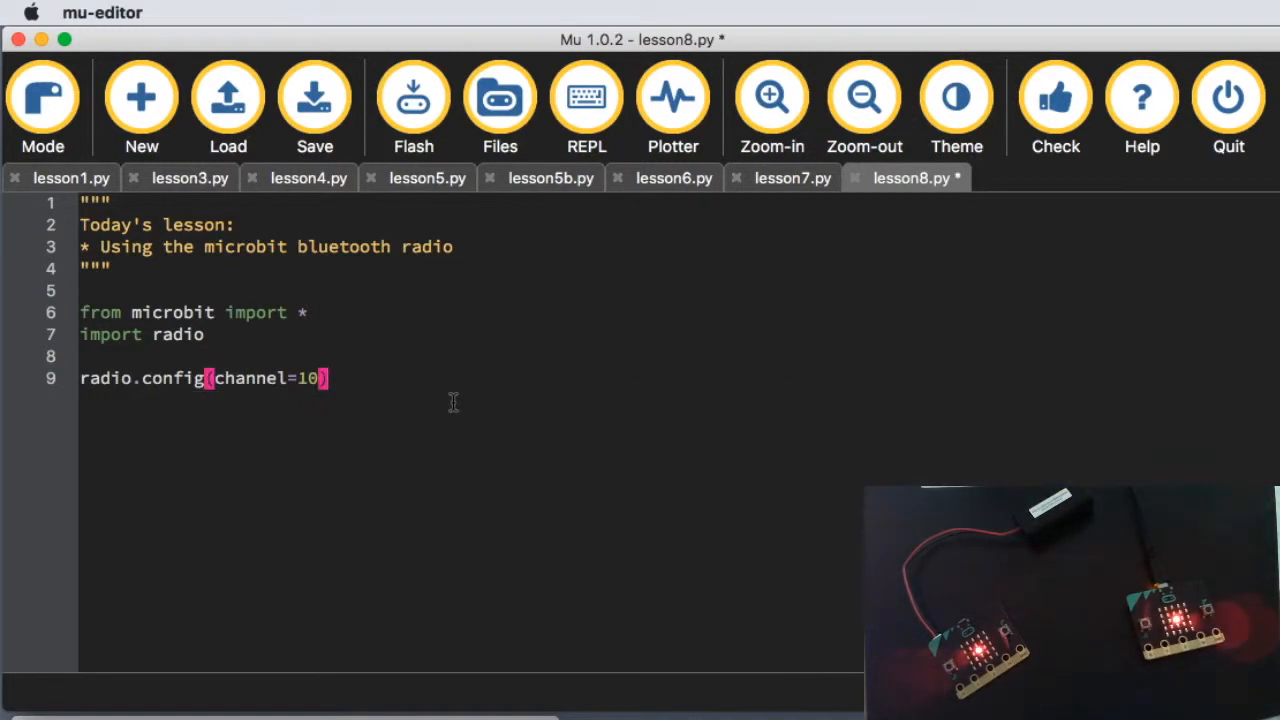
left_click(314, 100)
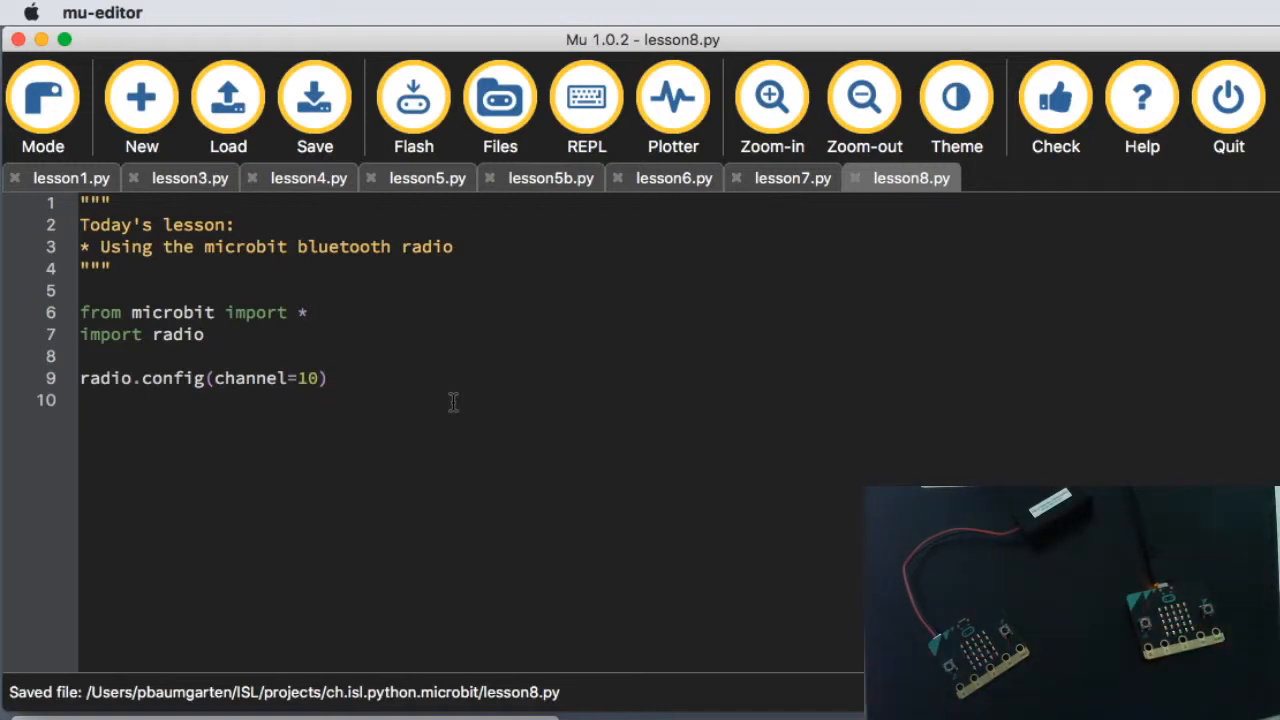
Step: Add radio.on() and a 'while True:' loop whose body starts with display.clear()
type("radio")
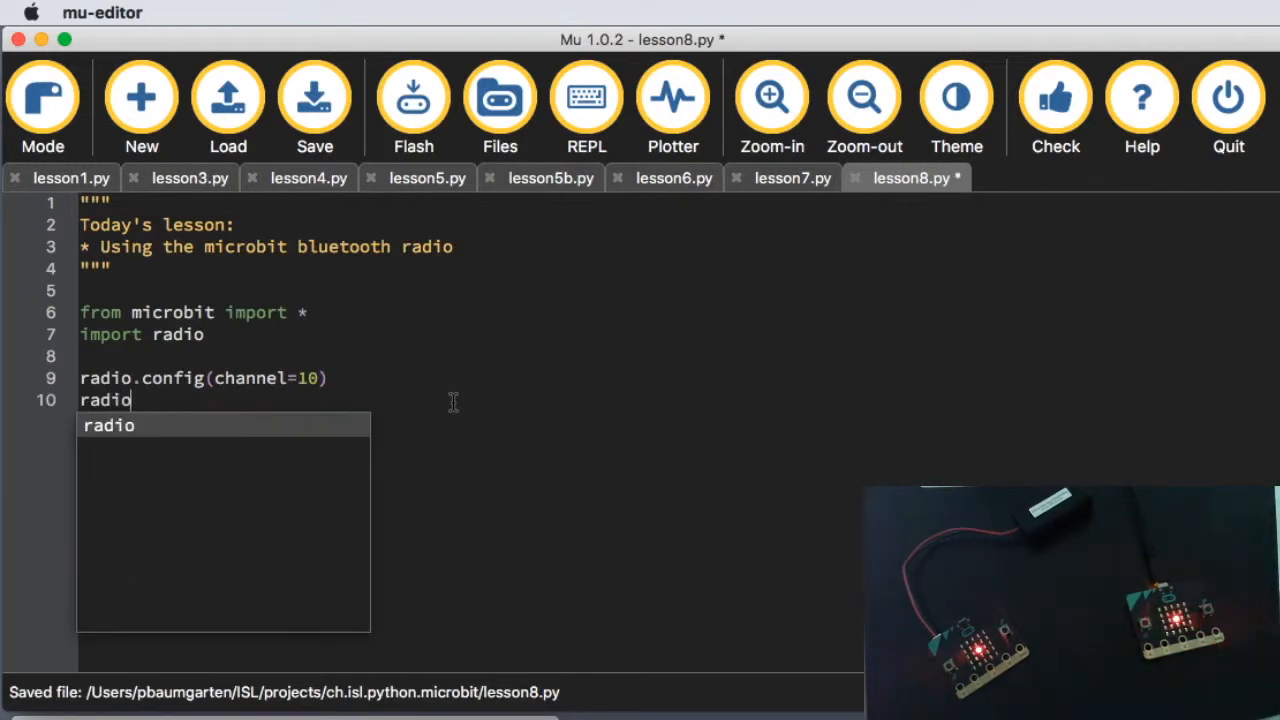
type(".on")
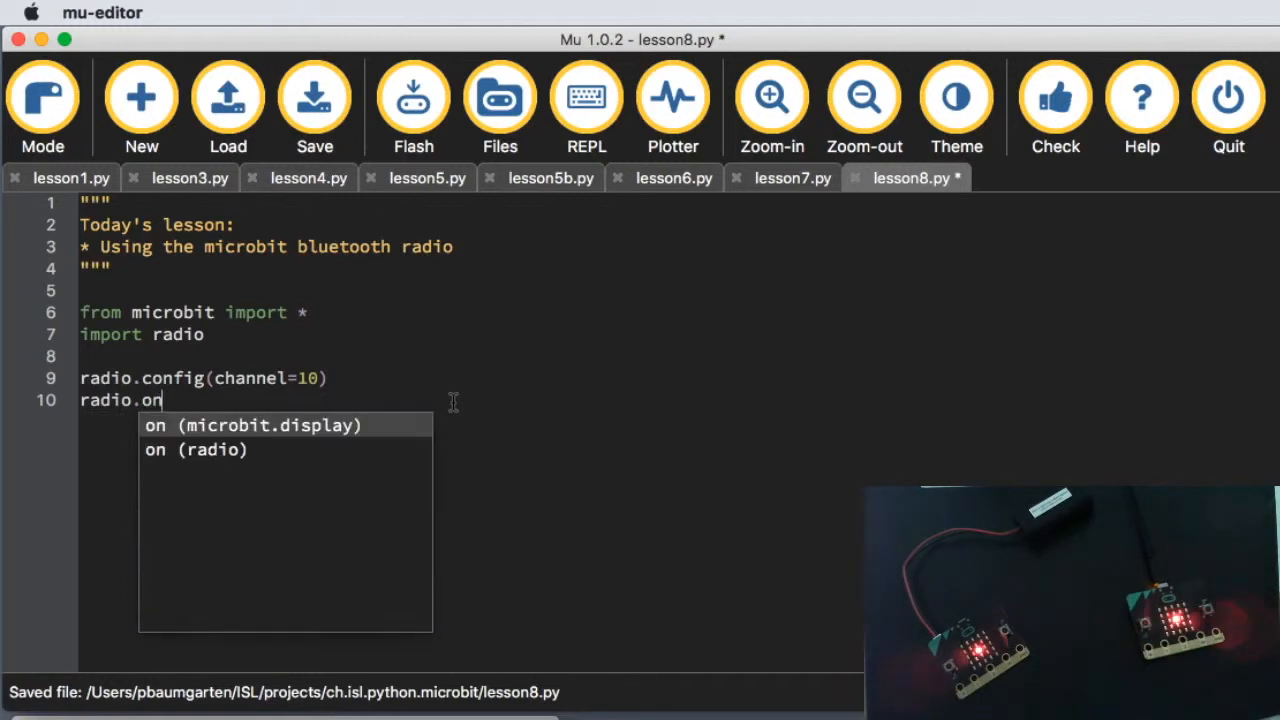
left_click(196, 450)
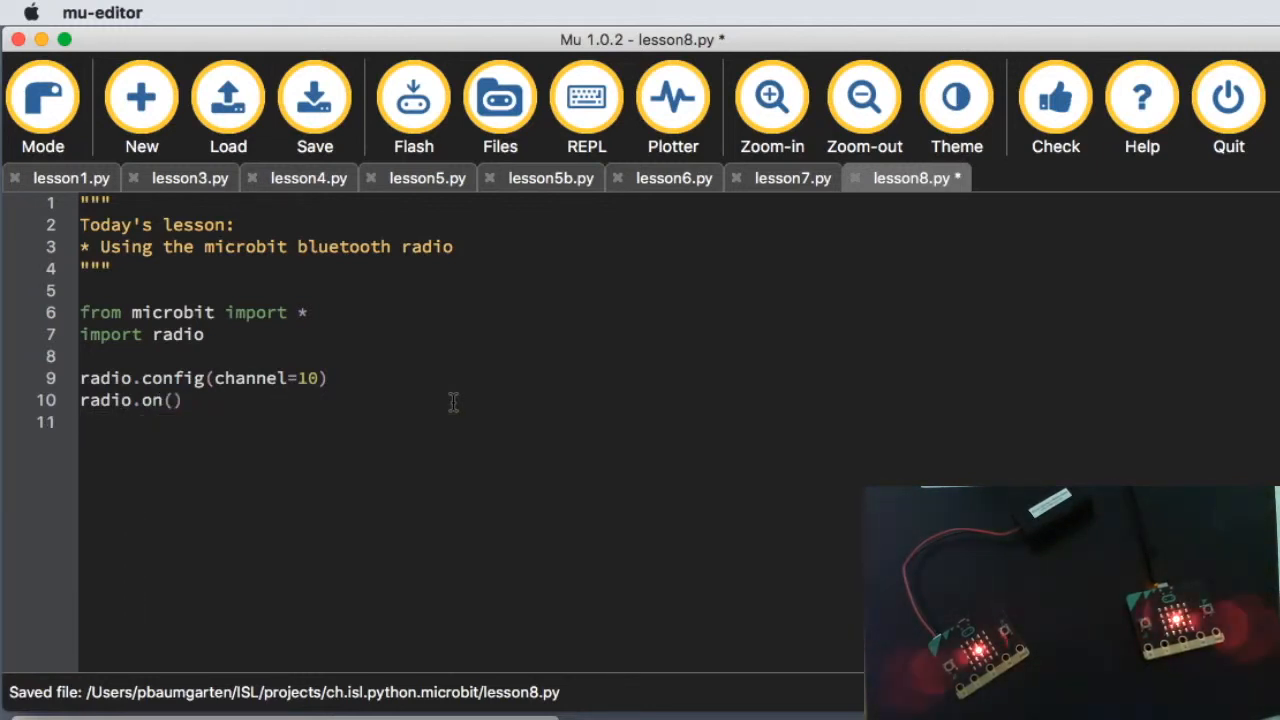
type("while True:")
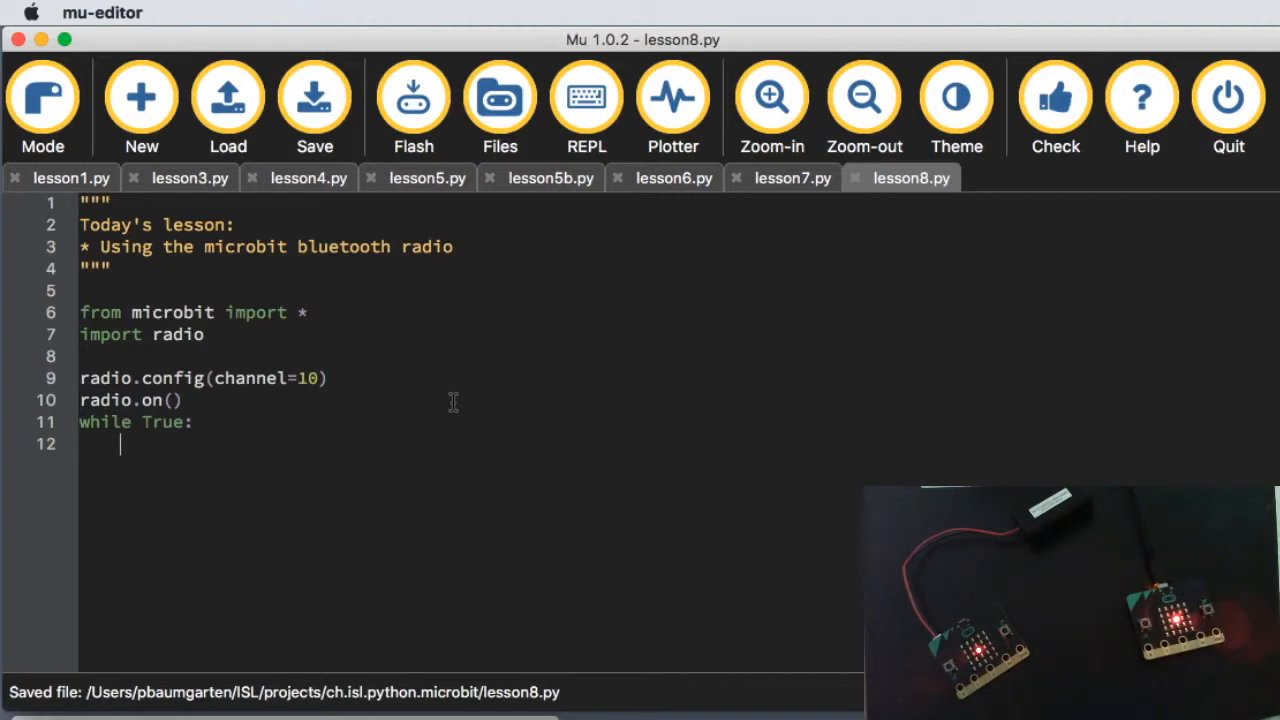
type("display")
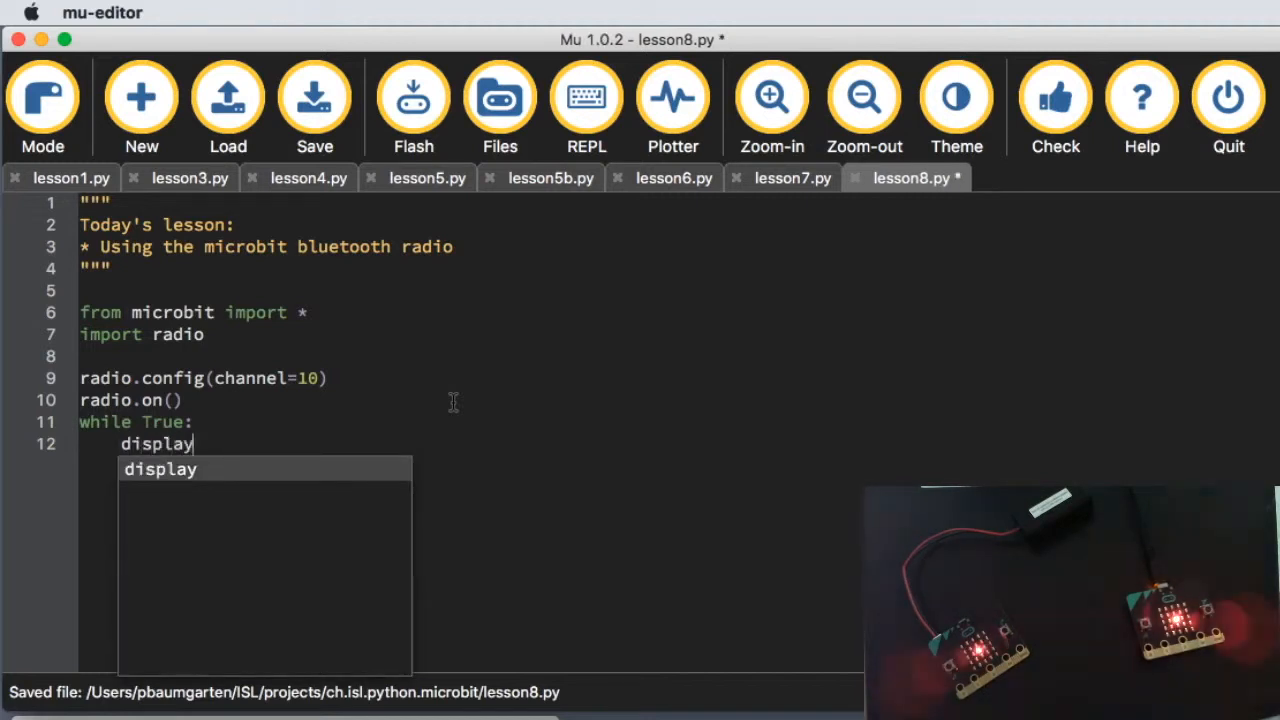
type(".clear()")
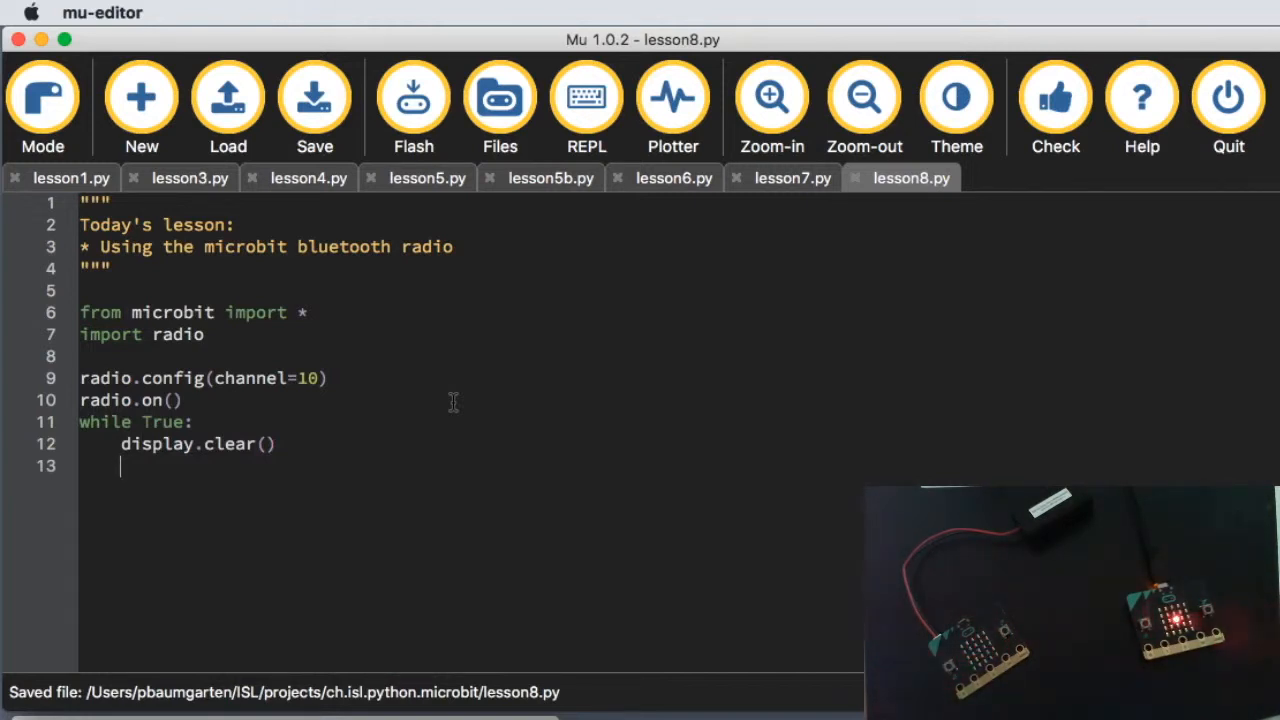
Step: Send "iheart" over radio when button_a.was_pressed(), saving along the way
type("if b")
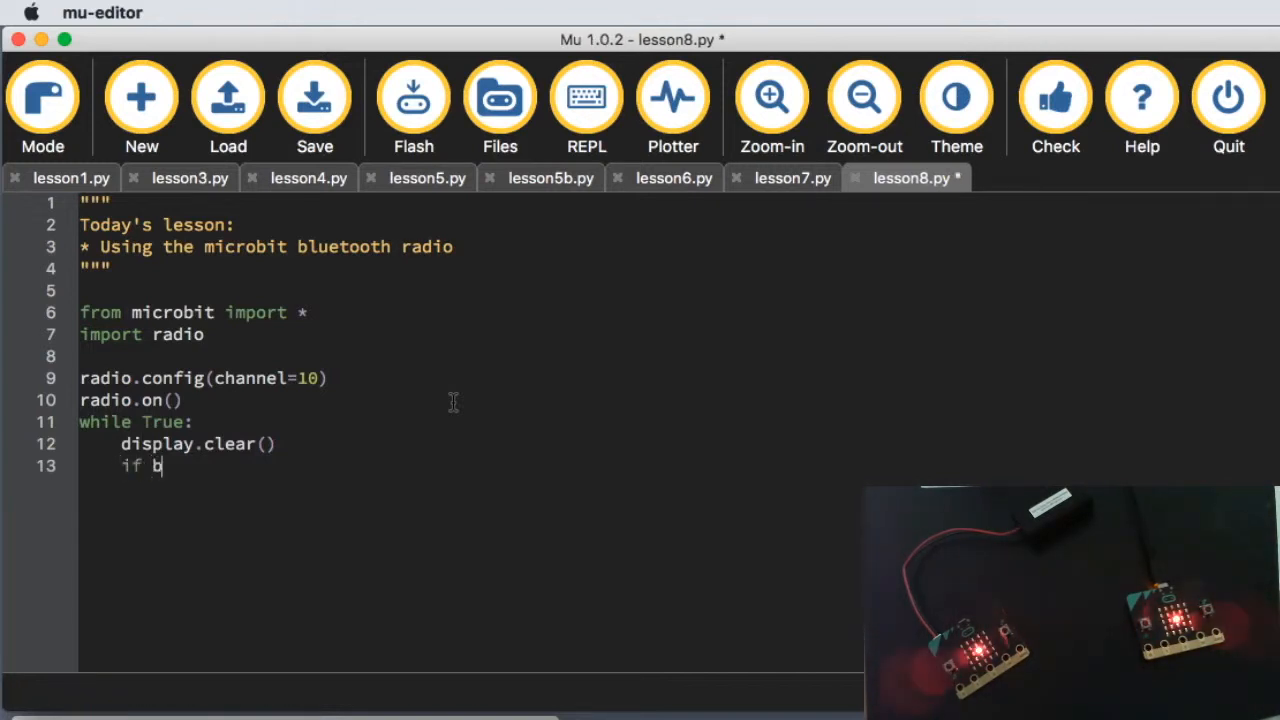
type("utton_a.w")
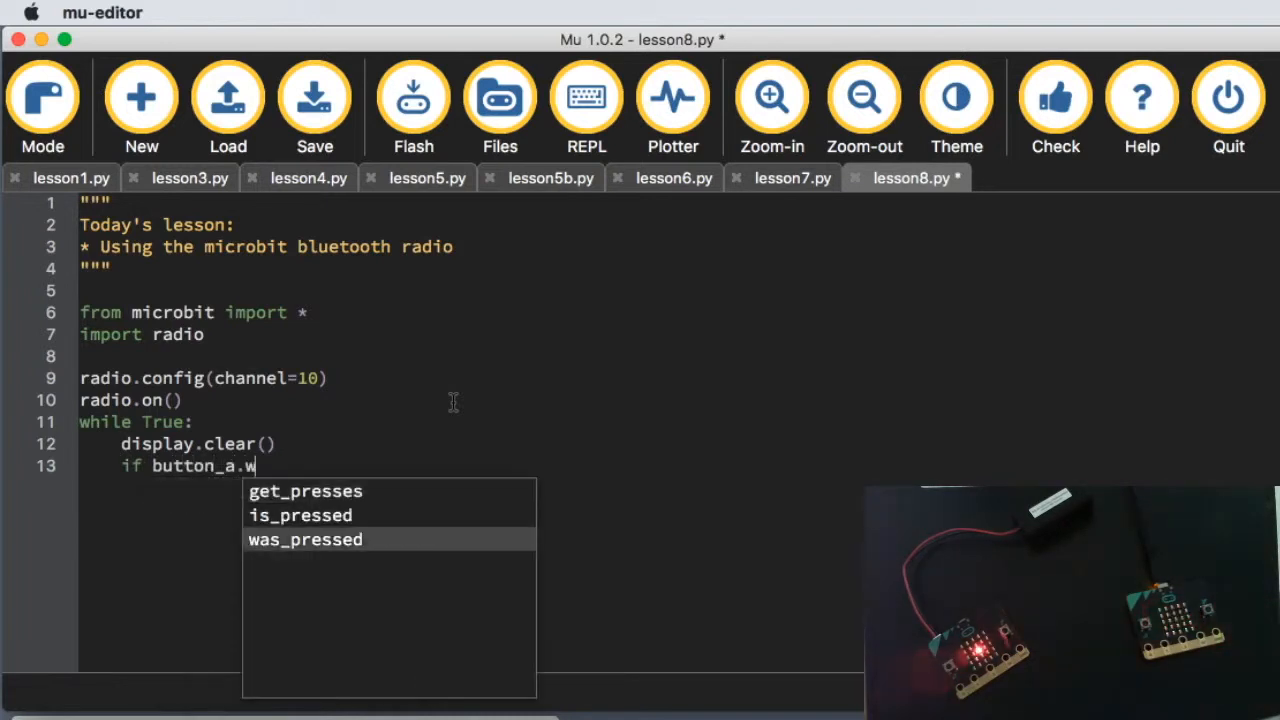
type("as_ressed():")
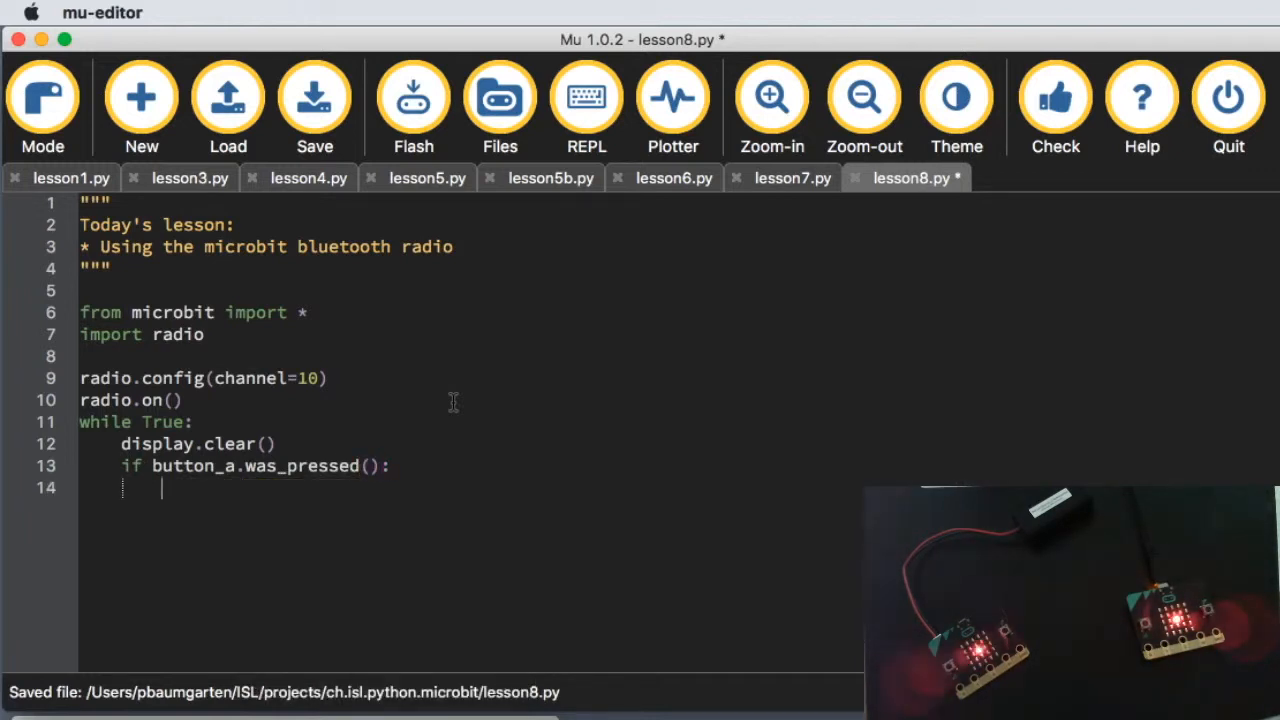
left_click(314, 97)
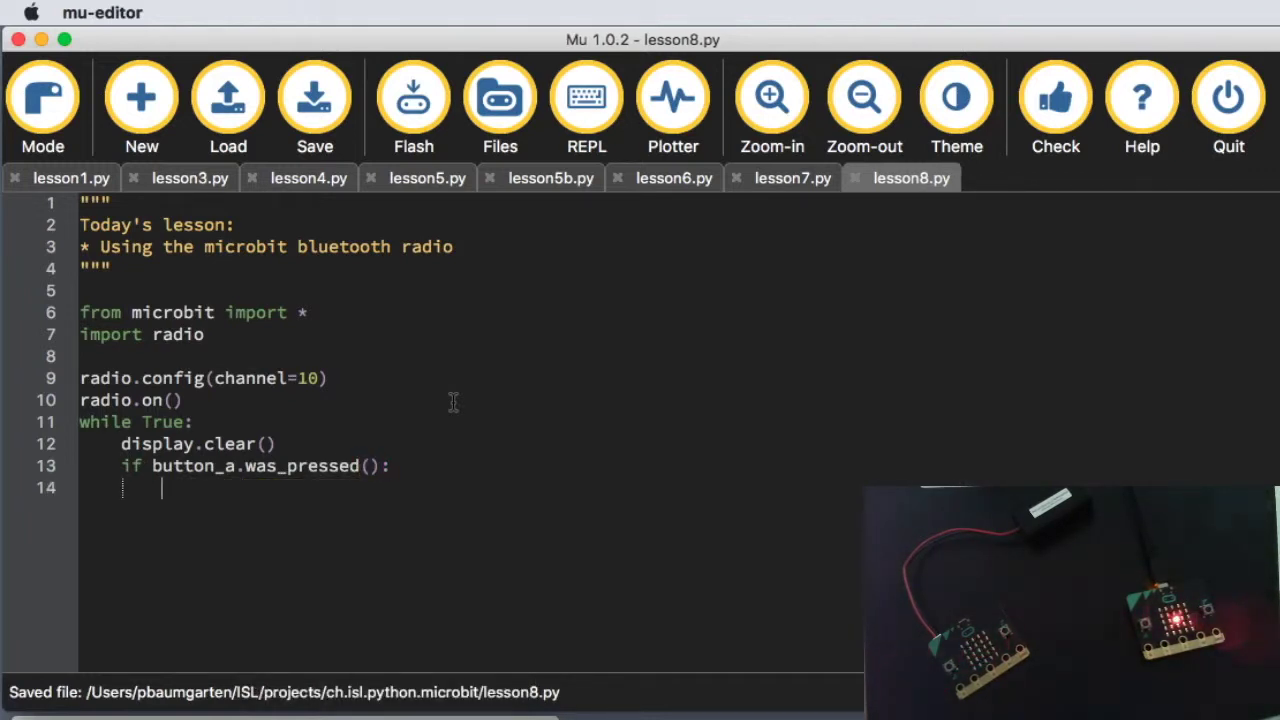
type("radi")
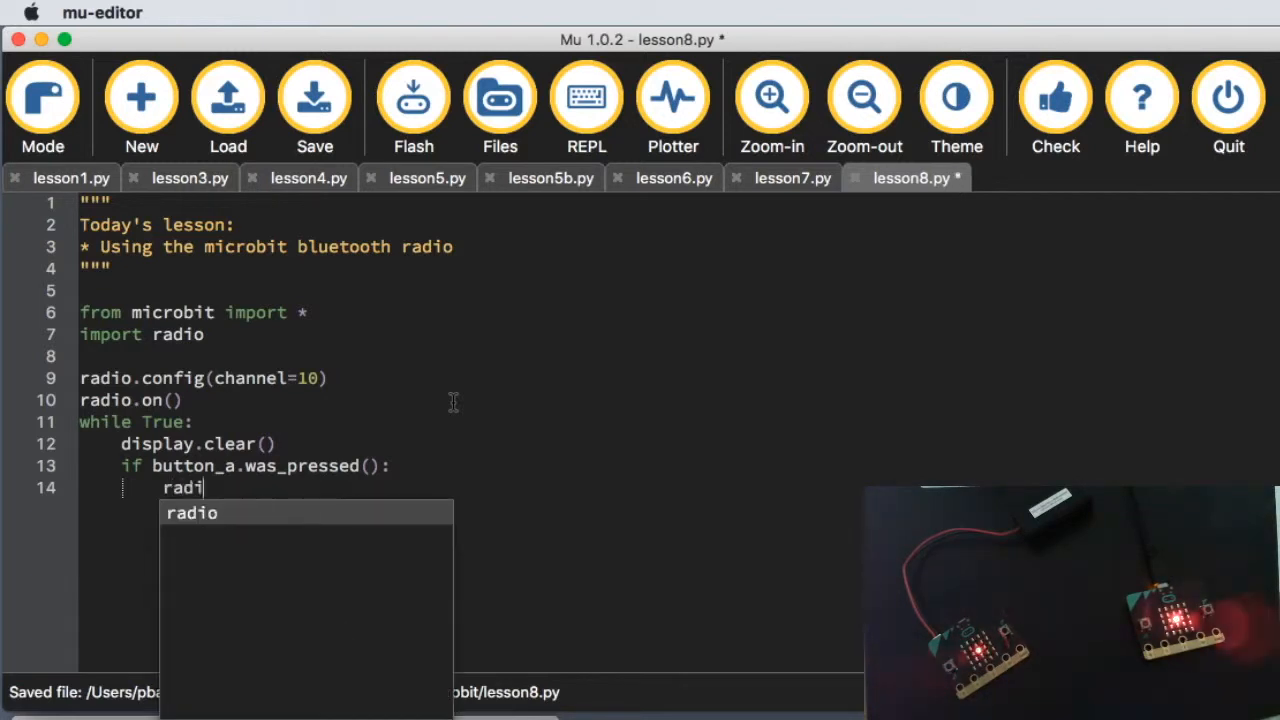
type(".send(")
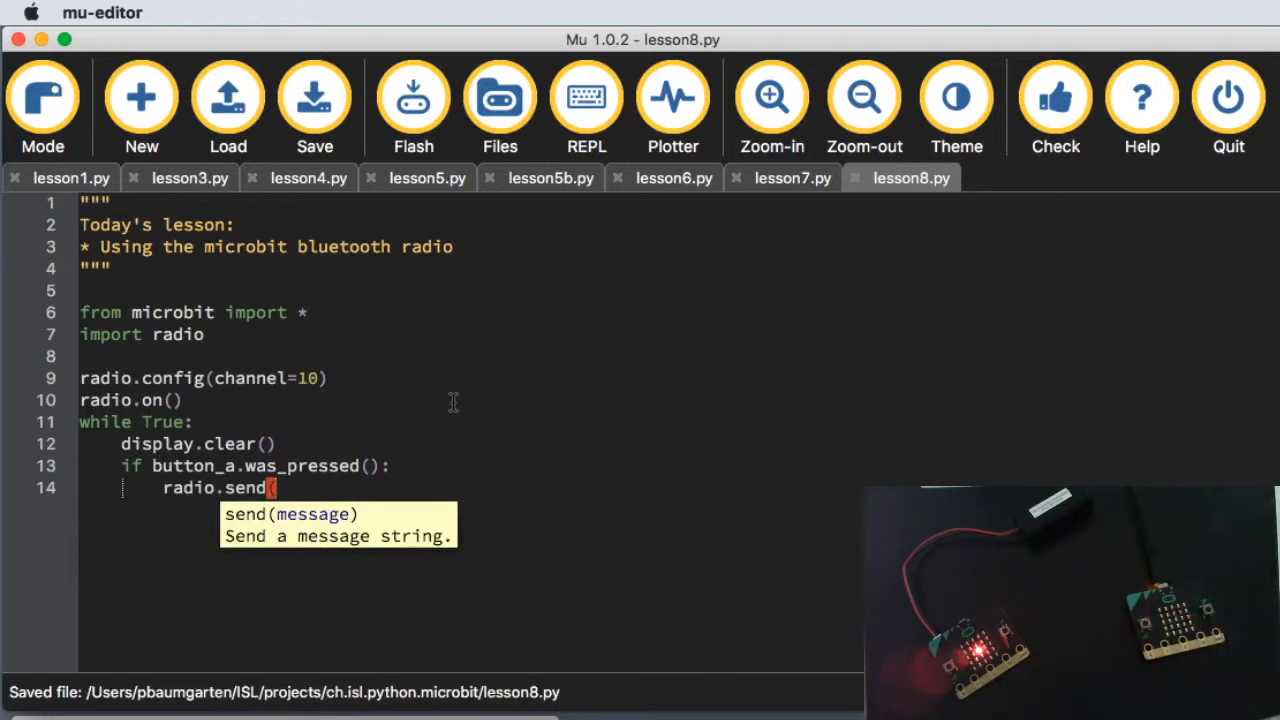
mouse_move(412, 432)
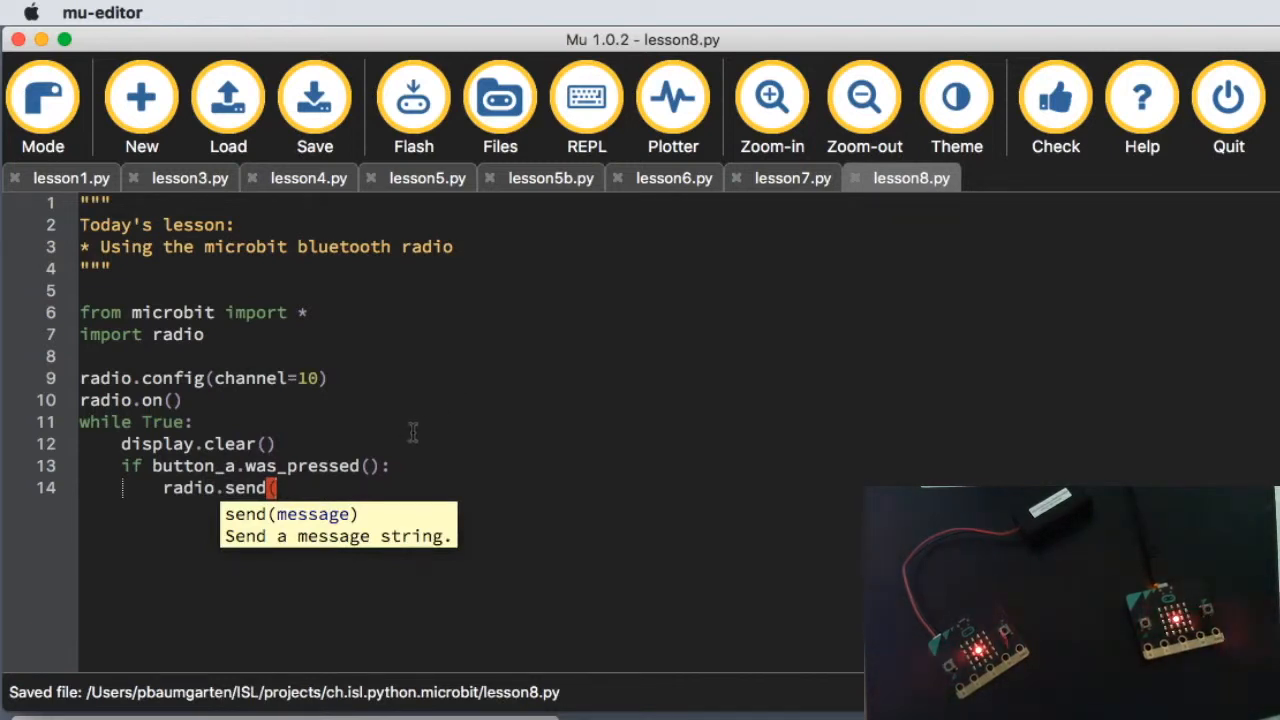
type("(")
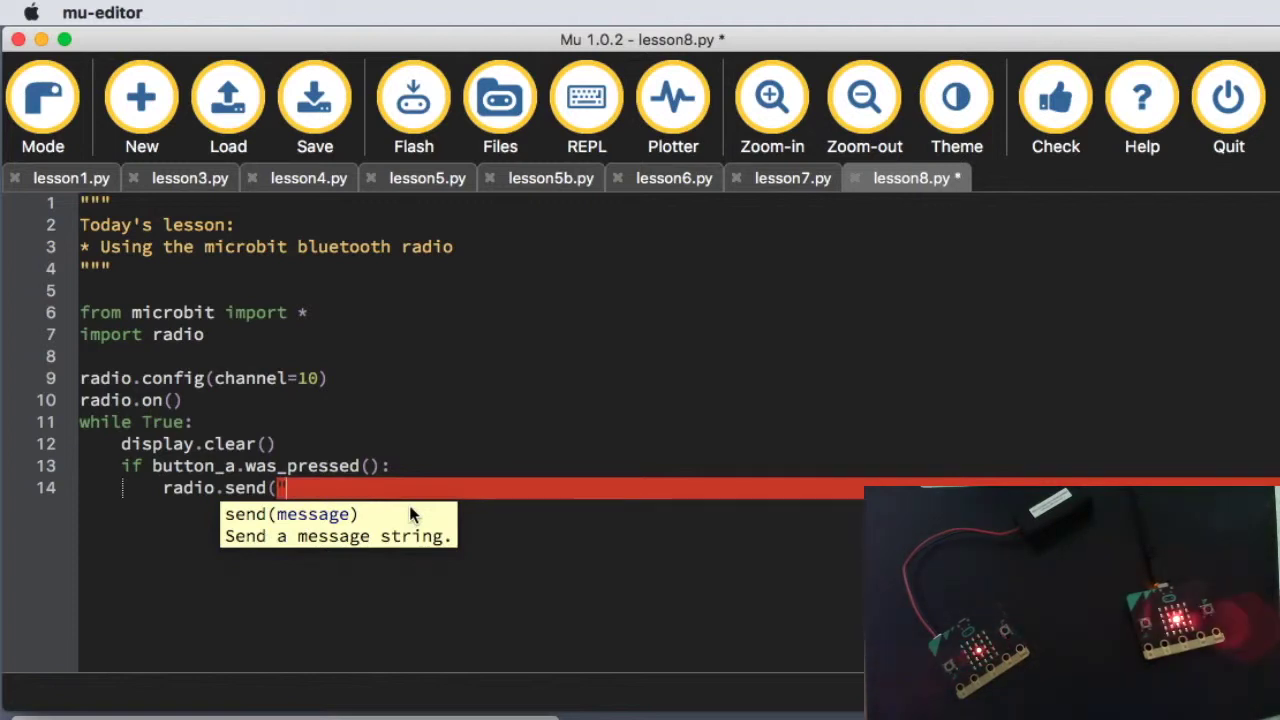
left_click(314, 100)
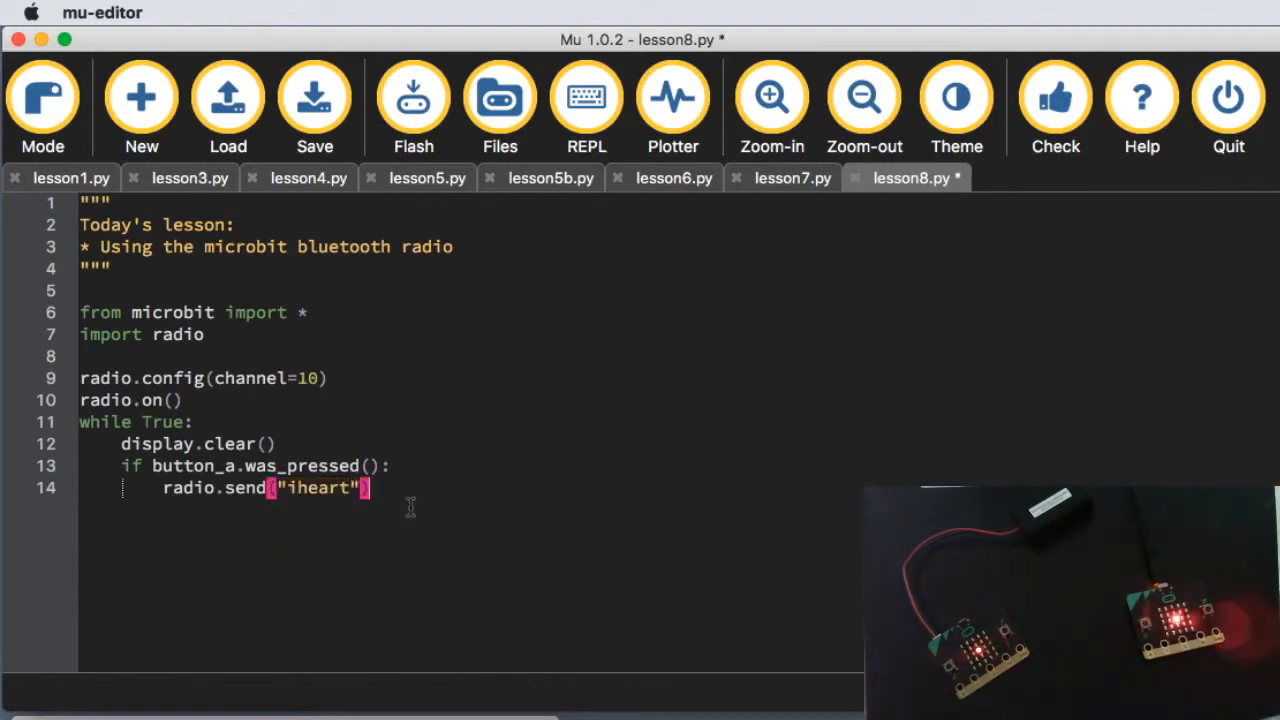
Step: Send "upset" over radio when button B was pressed, then save the program
left_click(314, 95)
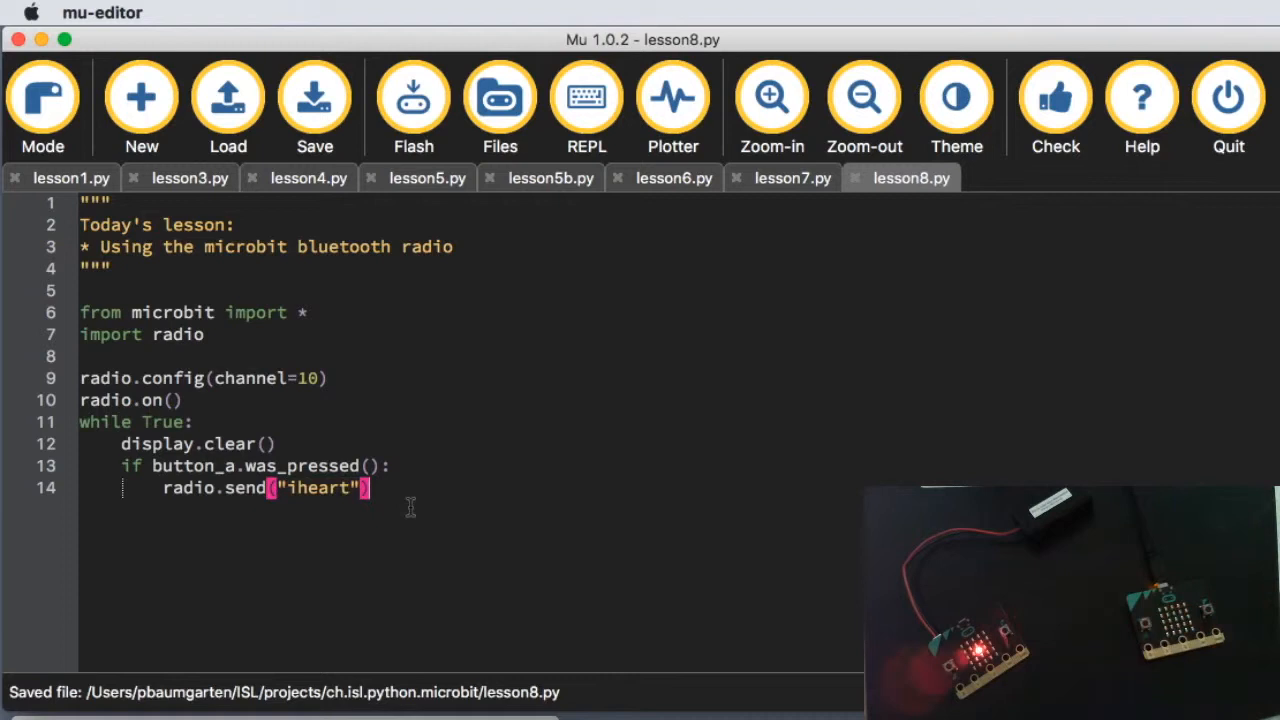
type("i")
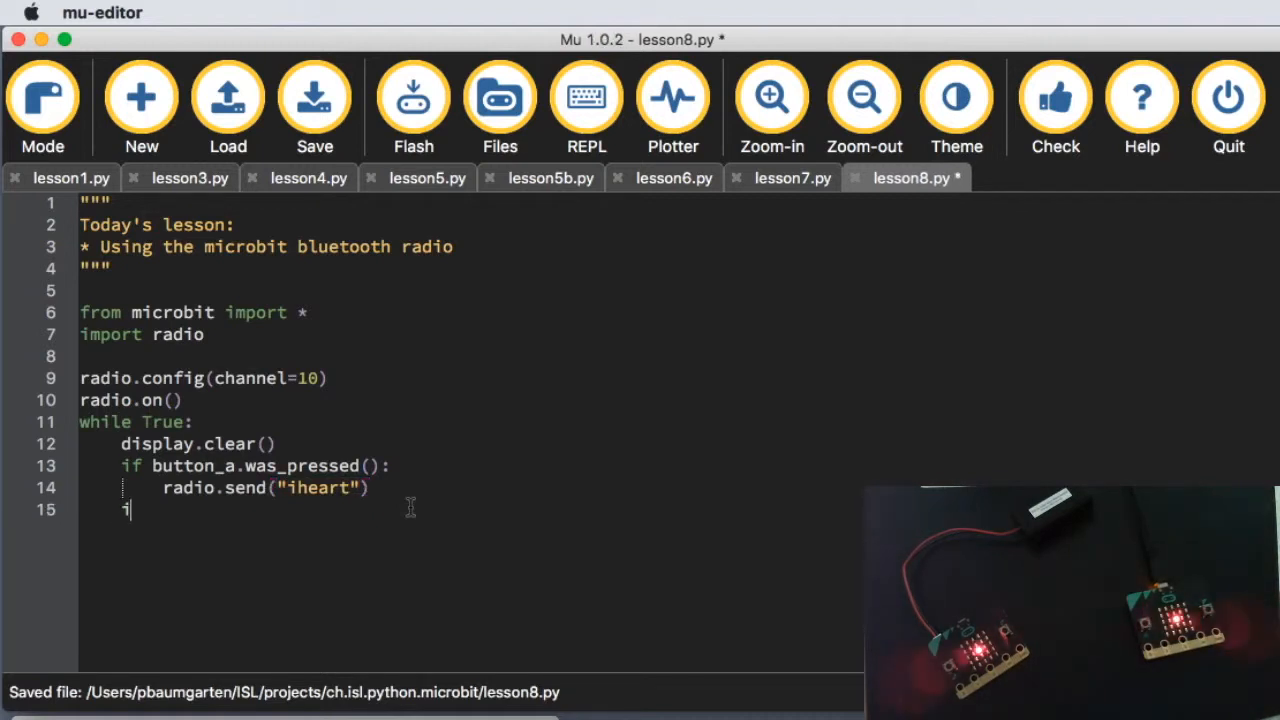
type("f button_b.was_pressed():")
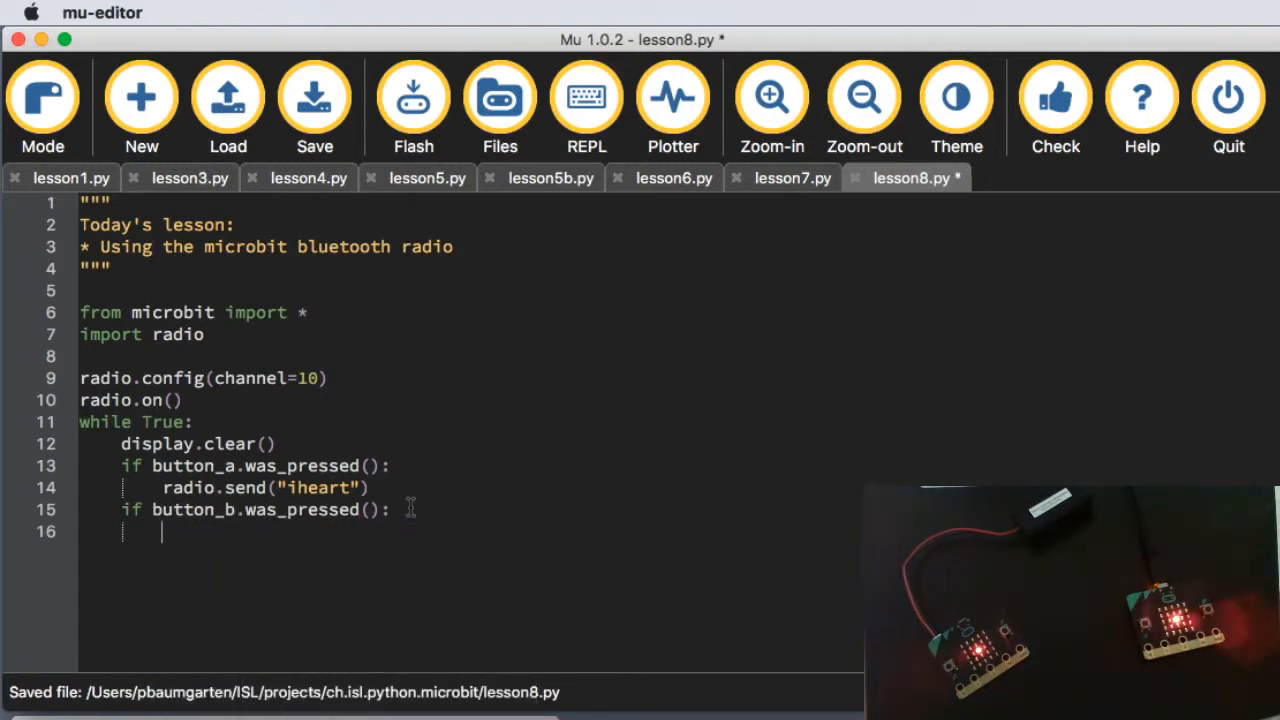
type("radio.s")
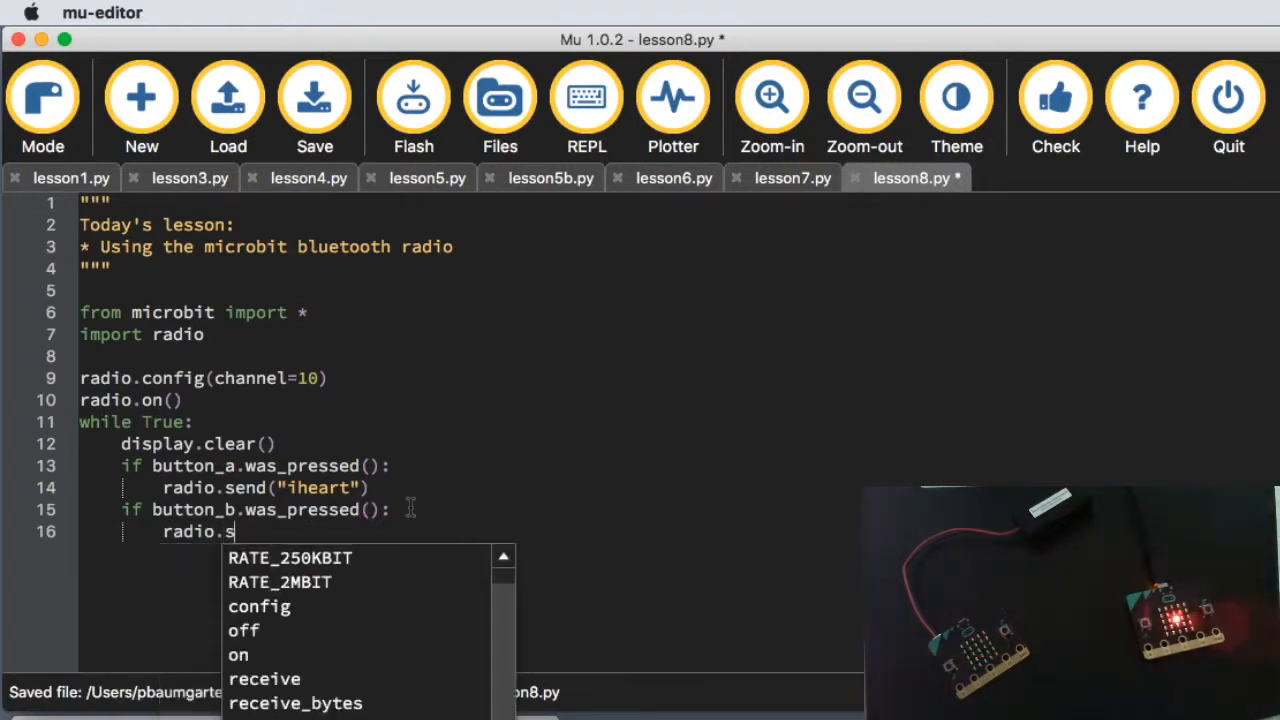
type("end(")
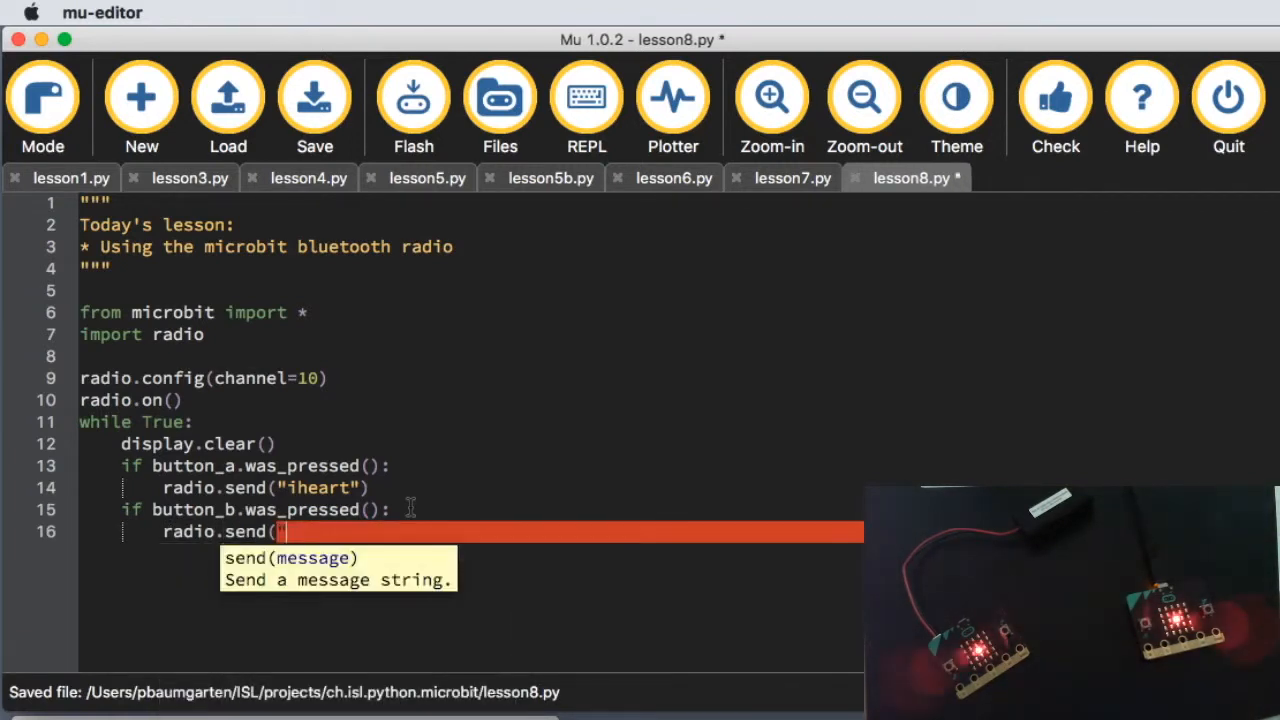
type("\"upset\"")
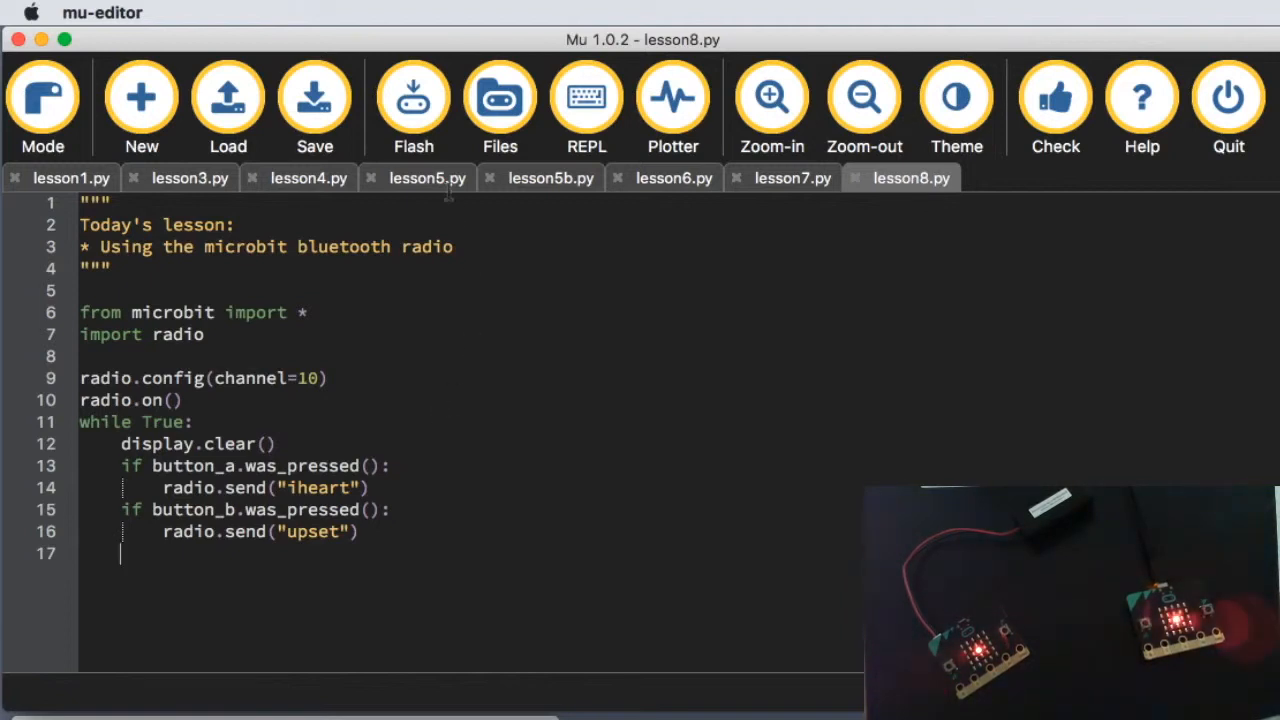
left_click(413, 100)
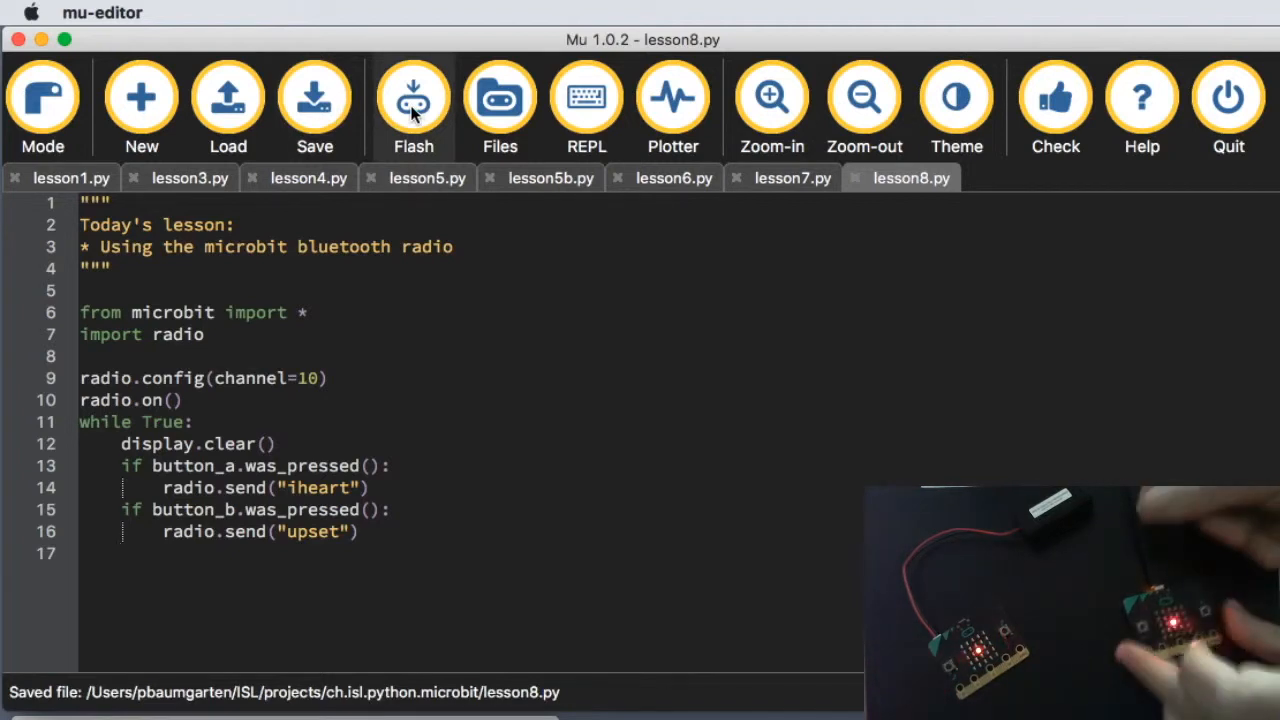
mouse_move(408, 115)
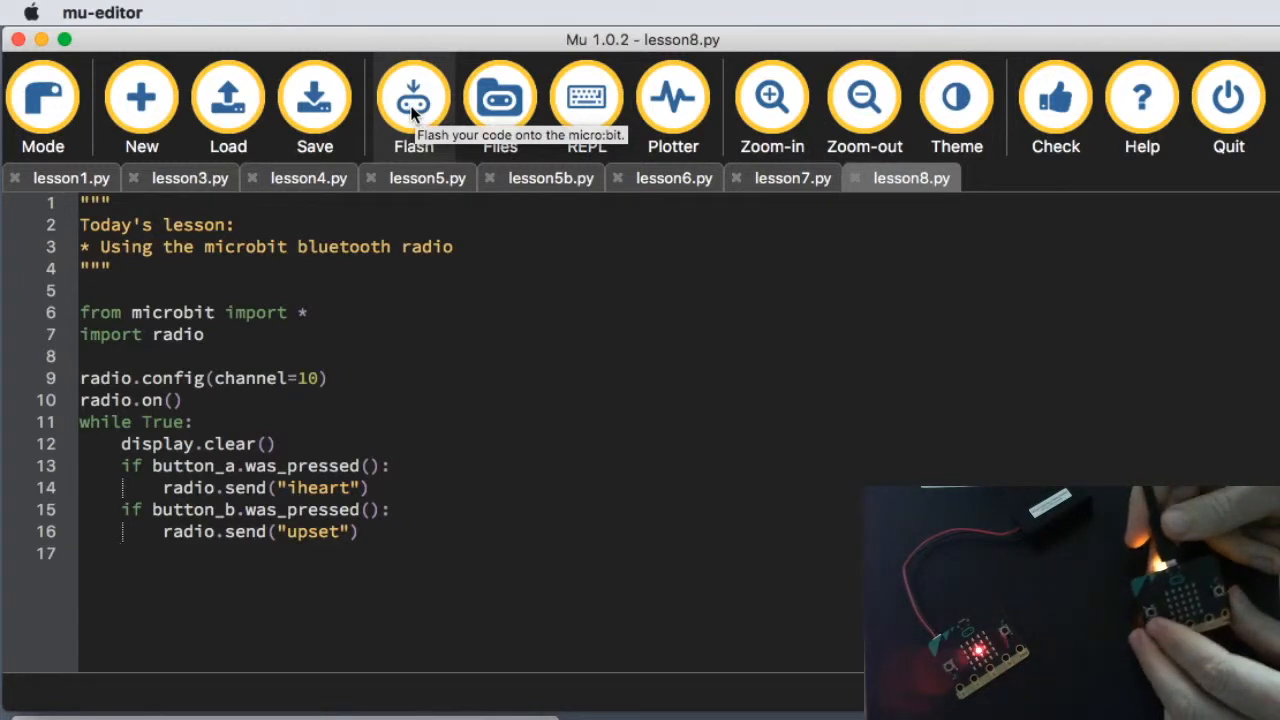
Step: Flash the saved lesson8.py radio program onto the connected micro:bit
left_click(411, 107)
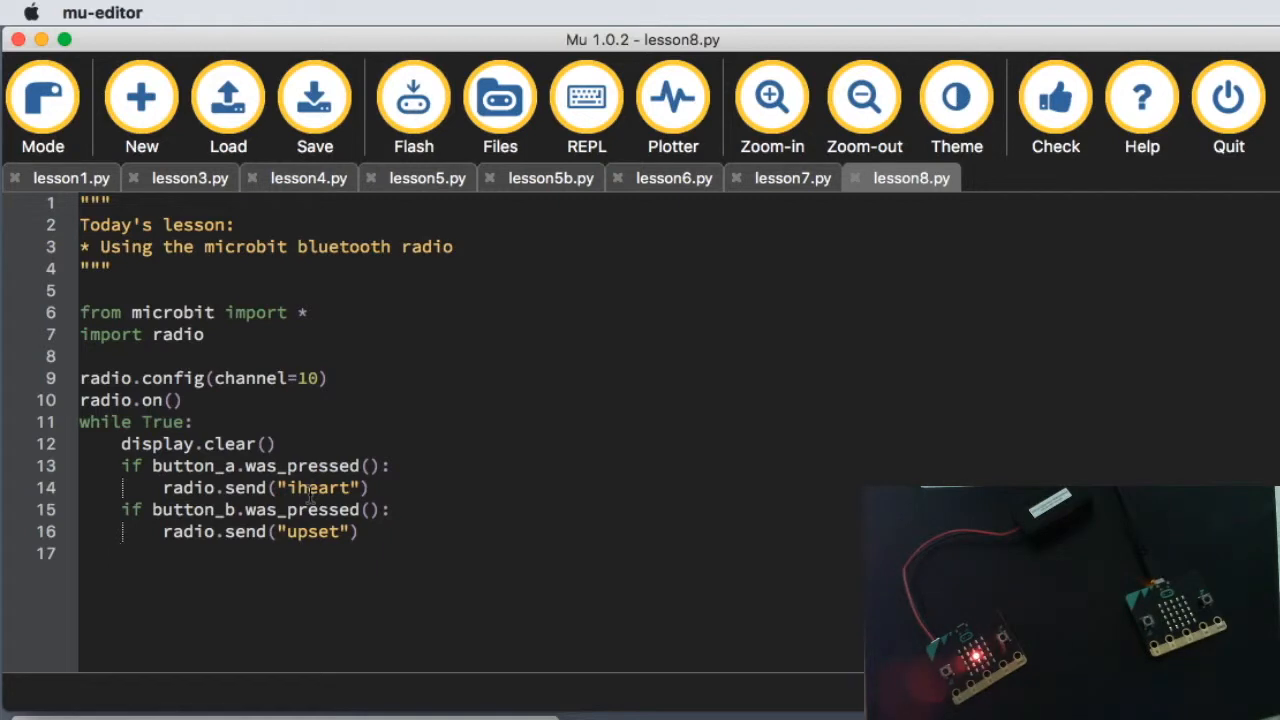
Step: Store each message with 'incoming = radio.receive()' inside the loop and move to the next line
type("in")
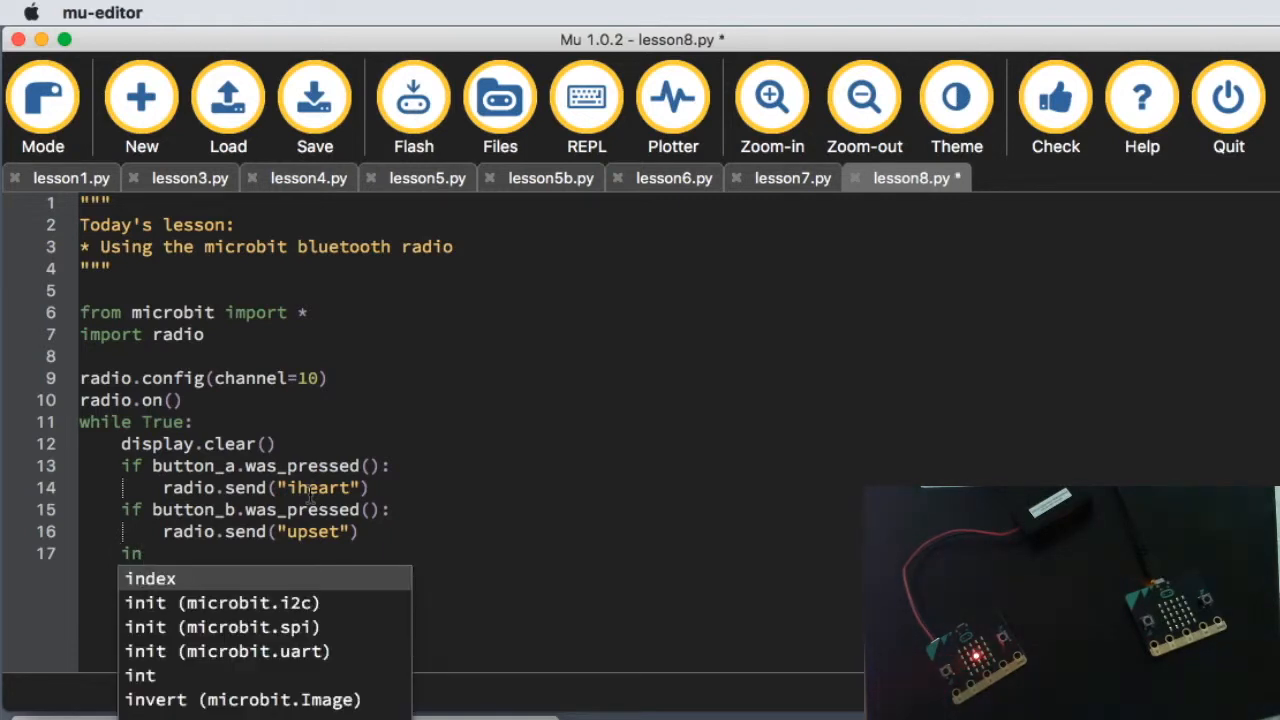
type("coming =")
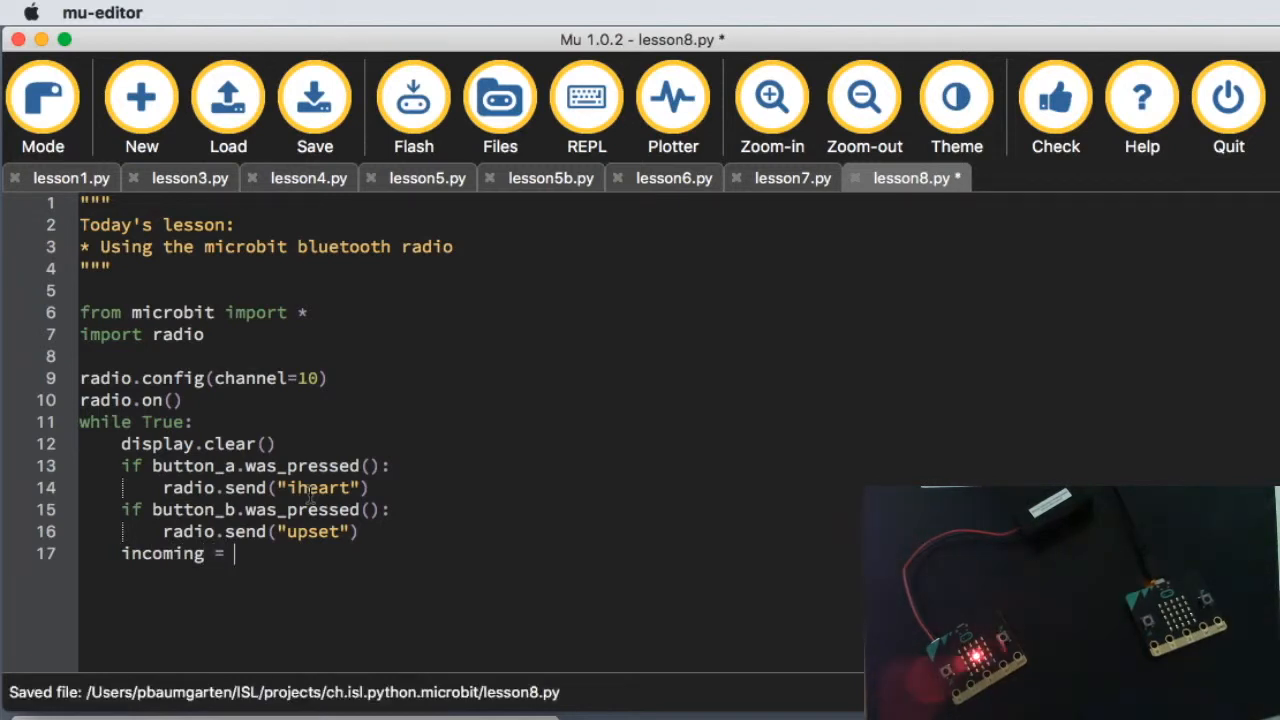
type("radio.")
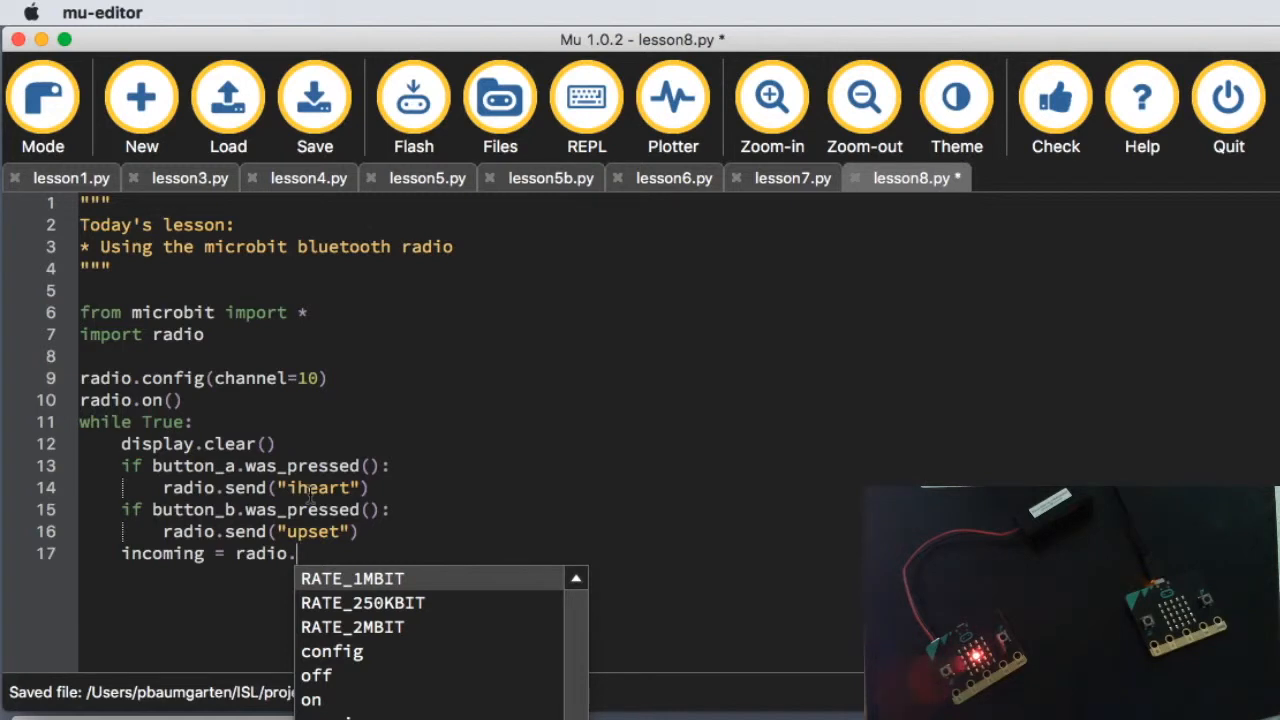
type("receive(")
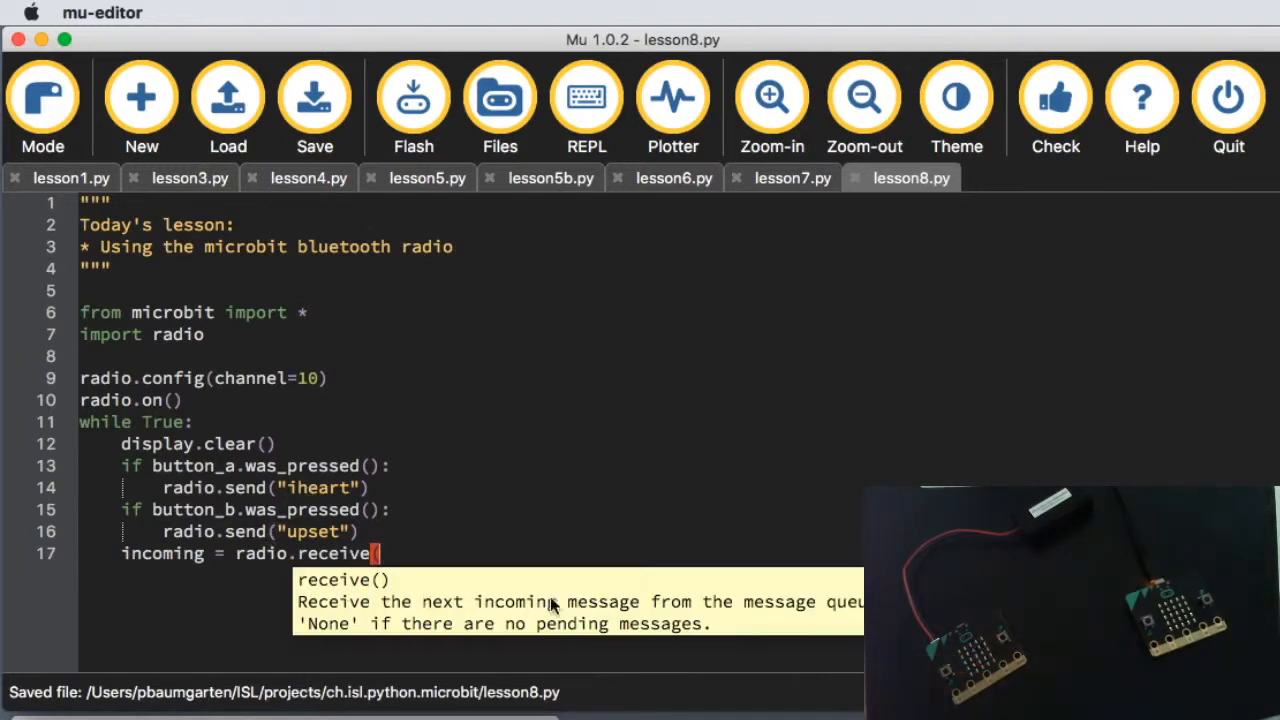
mouse_move(787, 614)
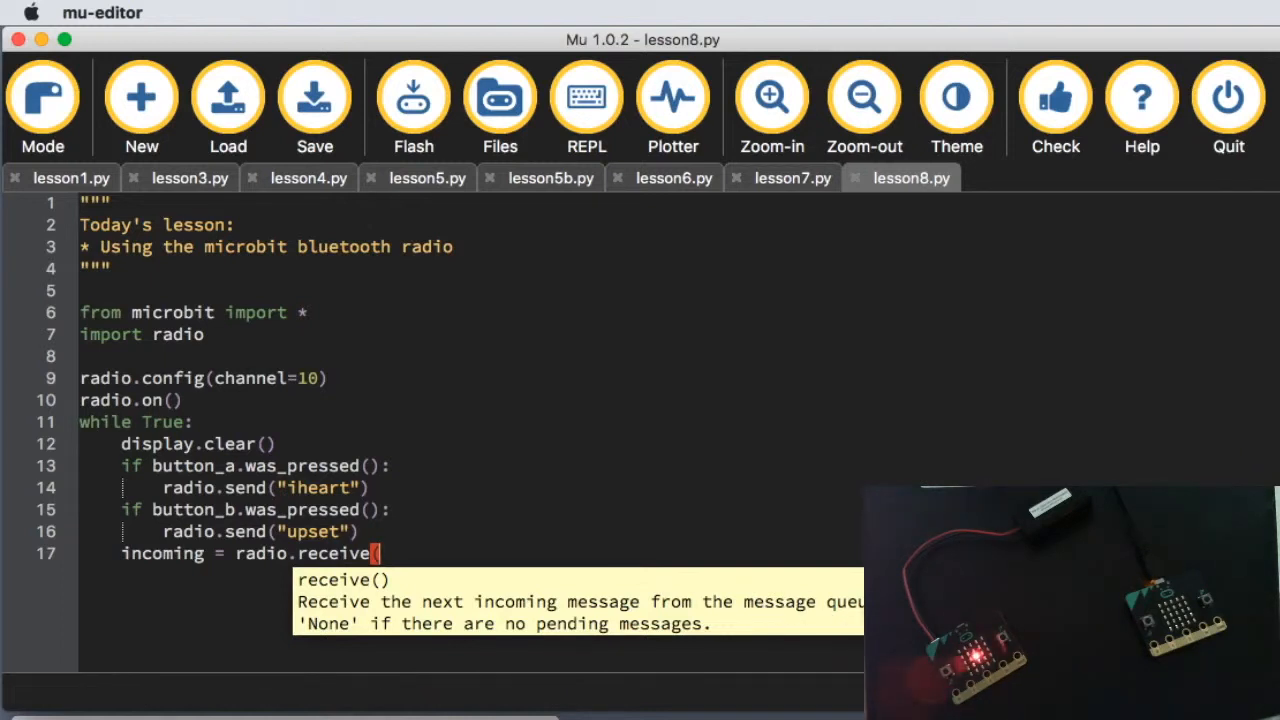
mouse_move(558, 631)
type(")")
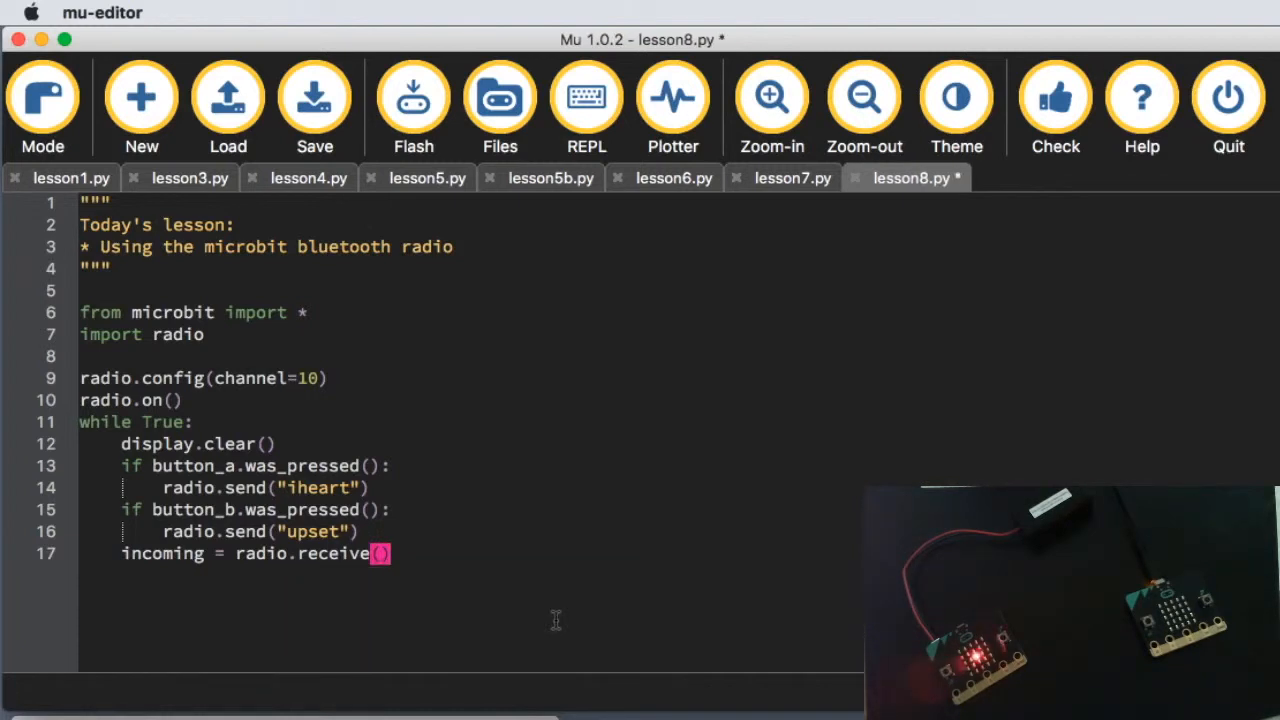
left_click(314, 95)
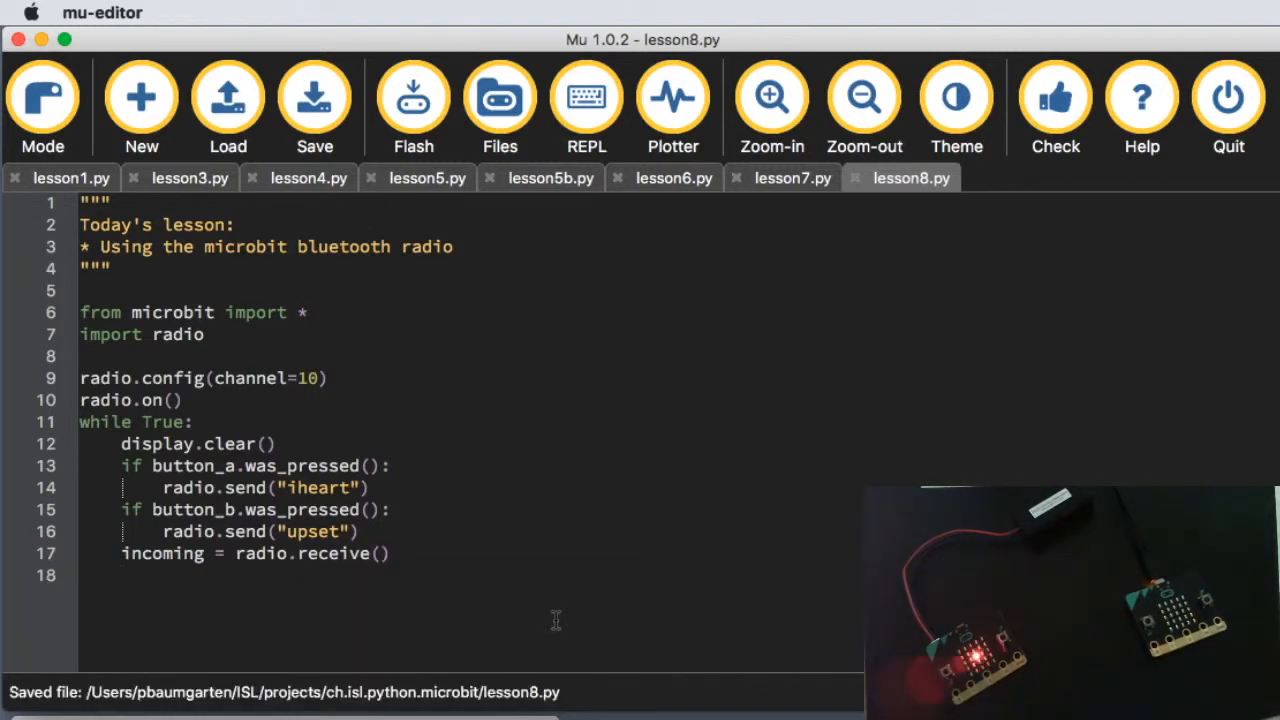
double_click(162, 554)
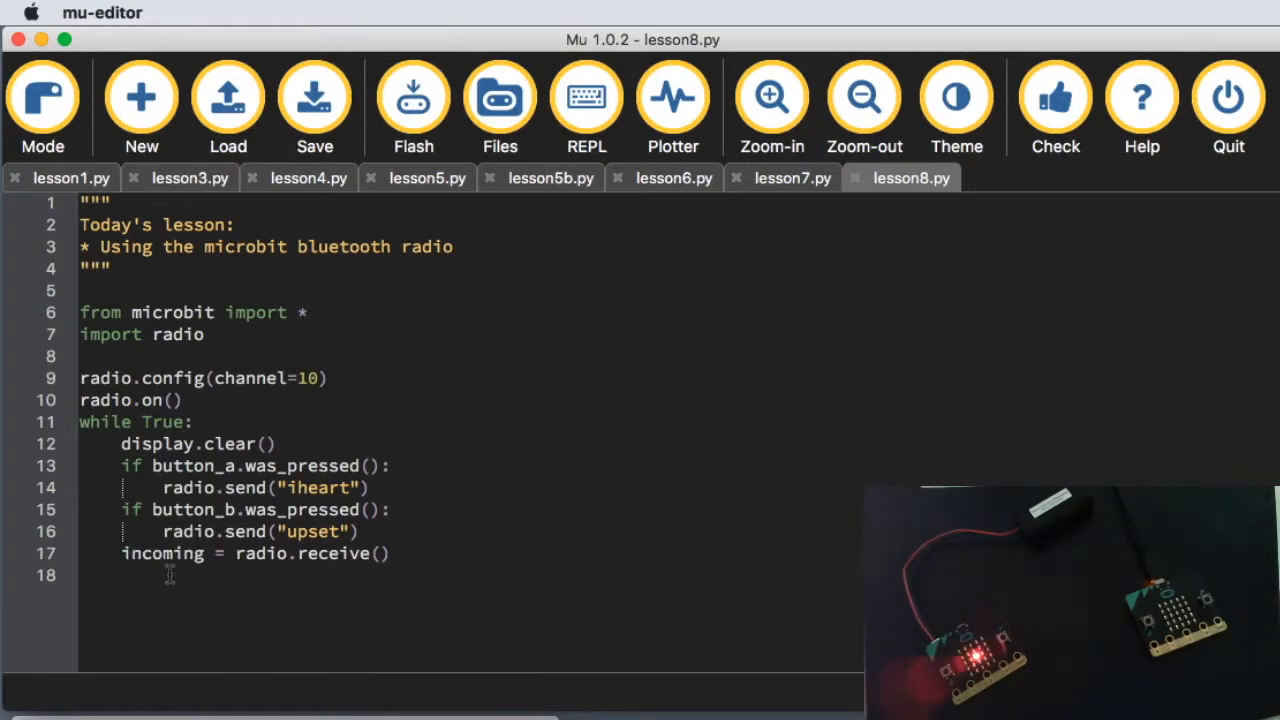
Step: Show Image.HEART when incoming == "iheart" via an if check in the loop
type("if incoming == \"")
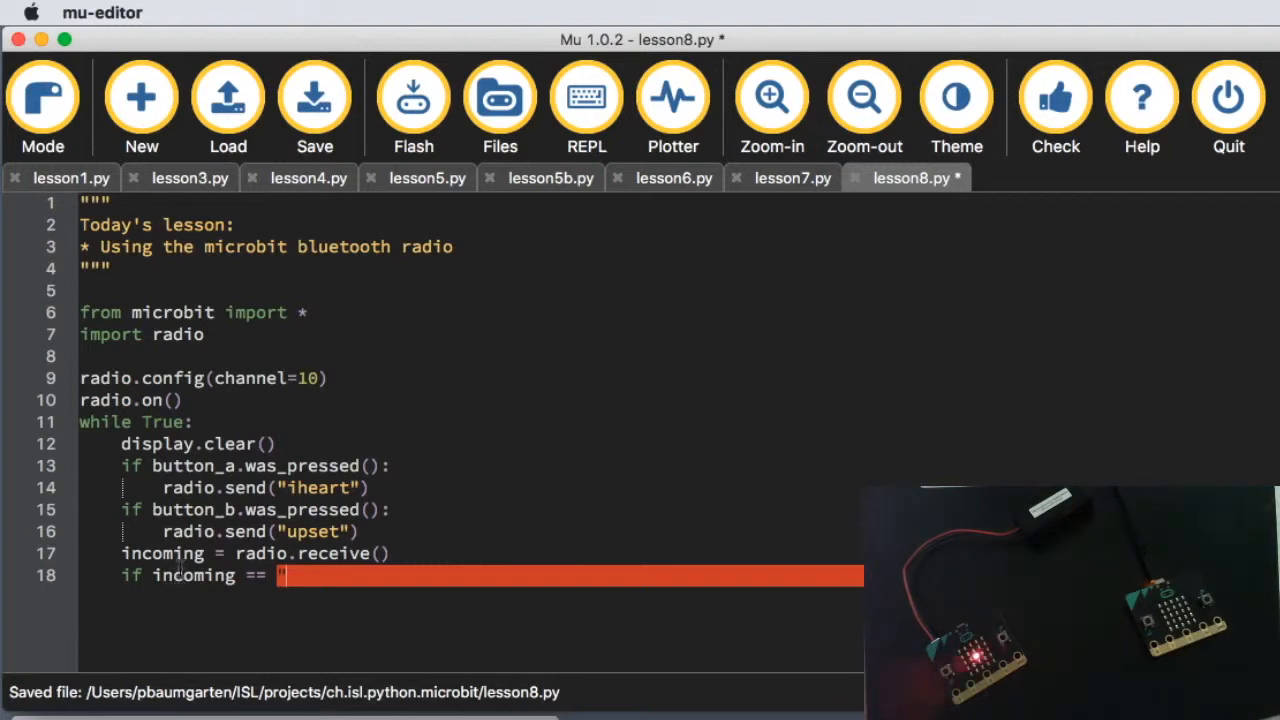
key("Backspace")
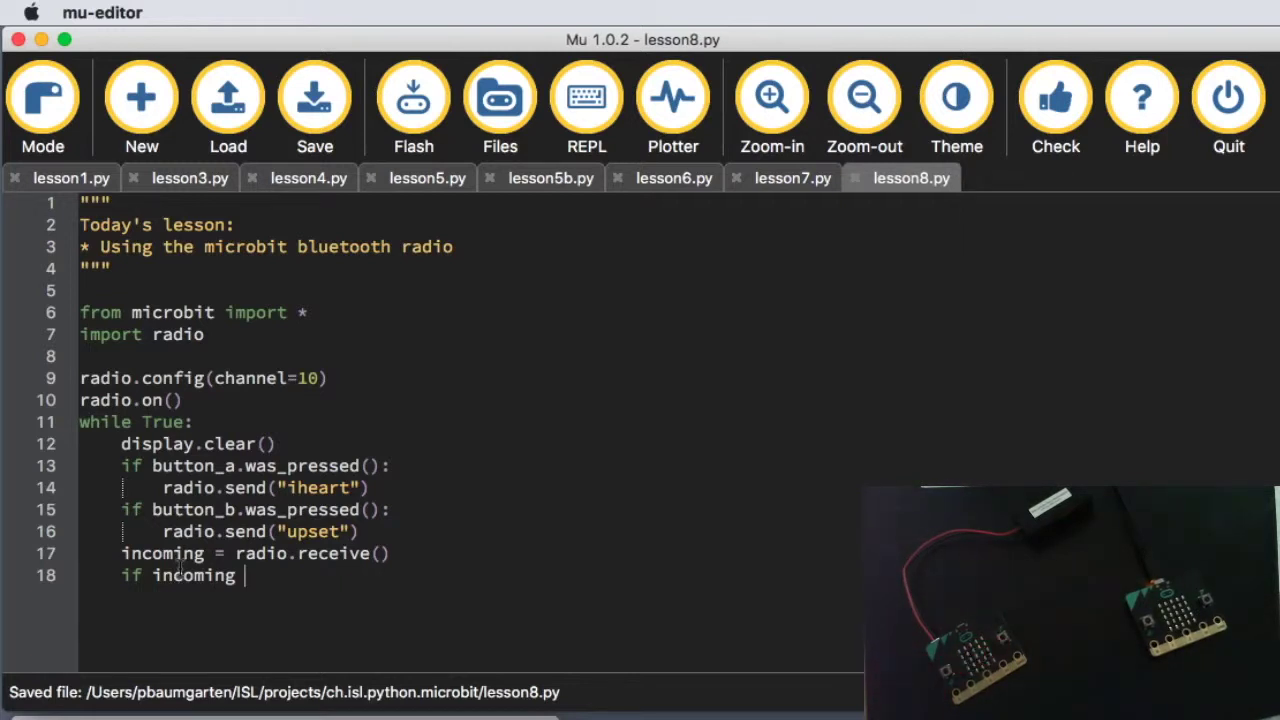
type("==")
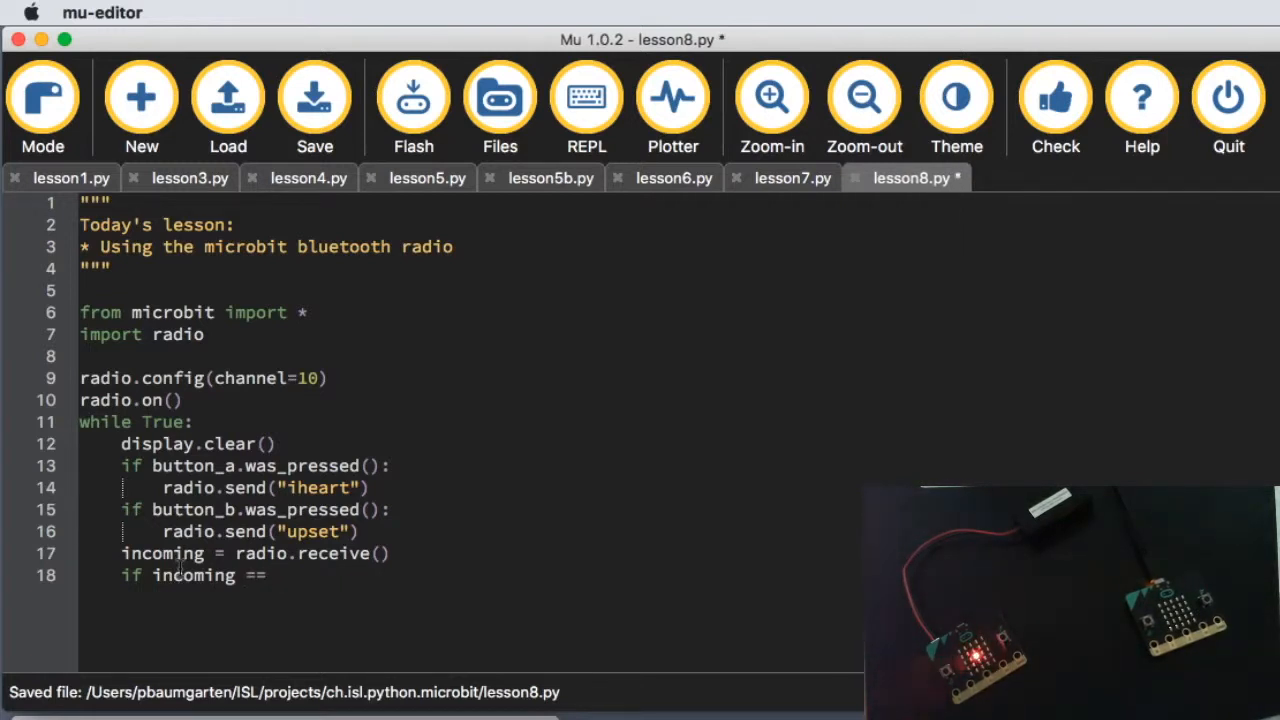
type("\"ih")
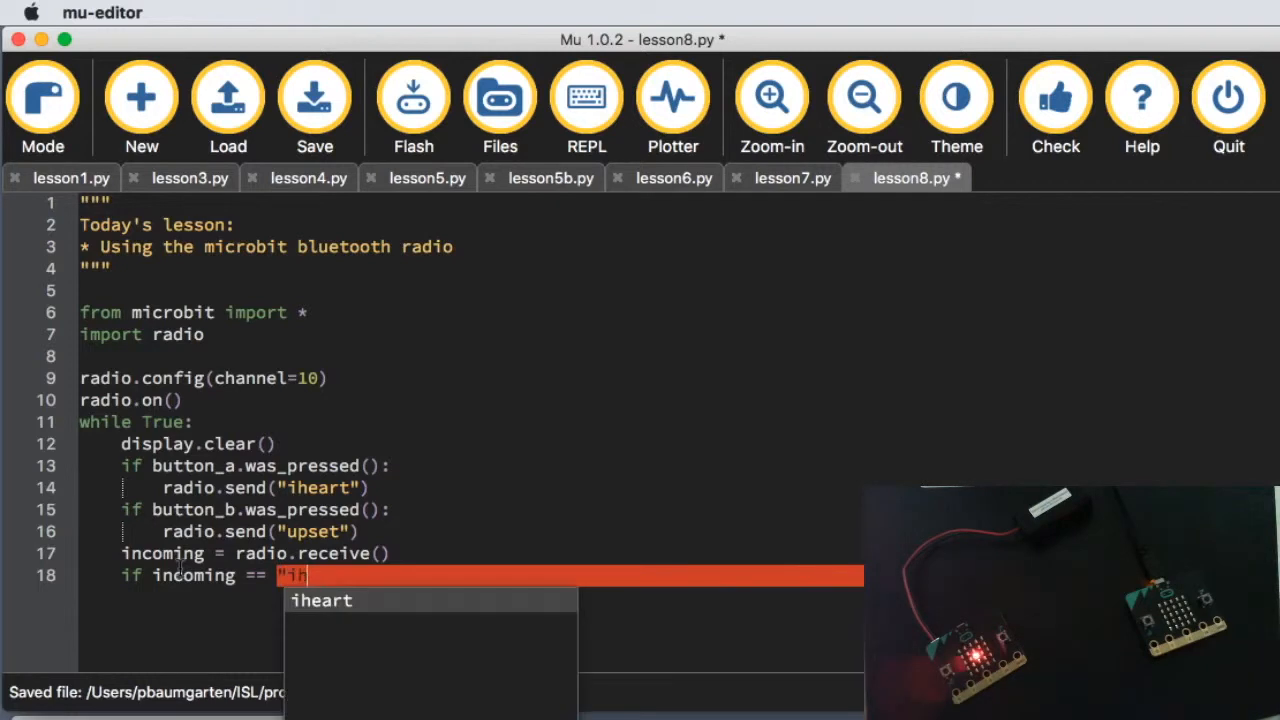
key("Tab")
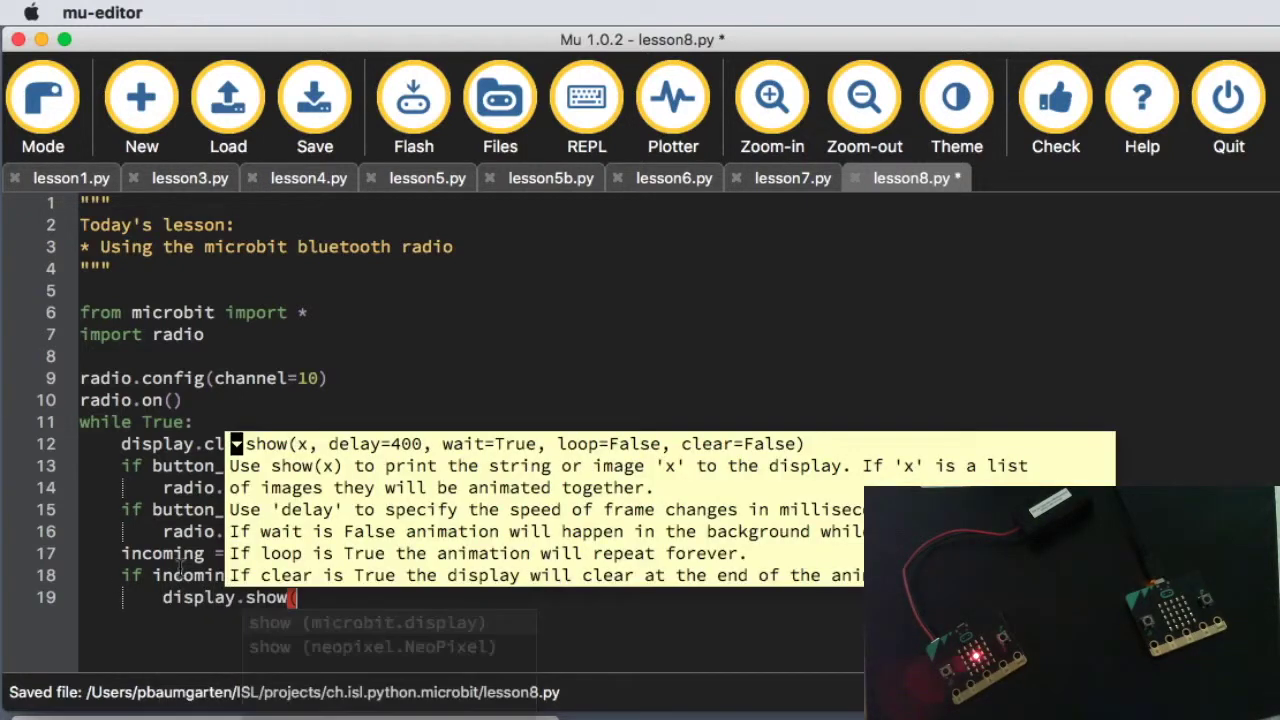
type("(Image.HEARET")
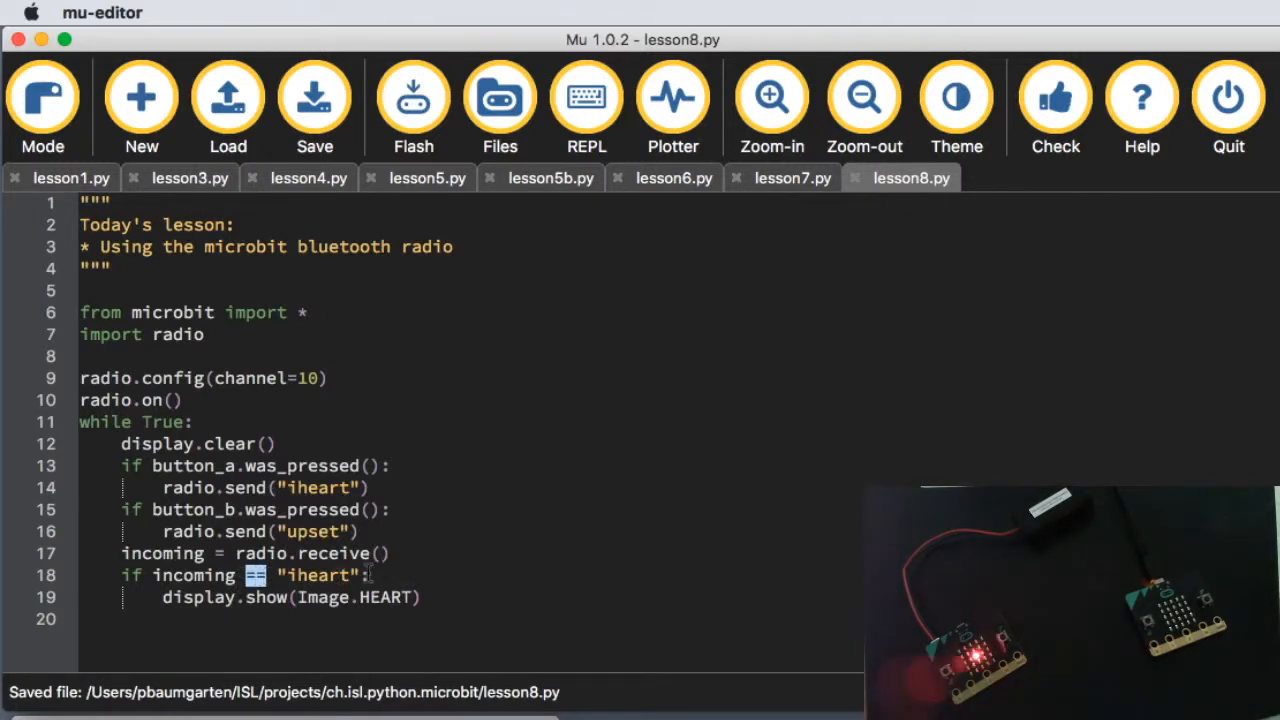
left_click_drag(152, 575, 360, 575)
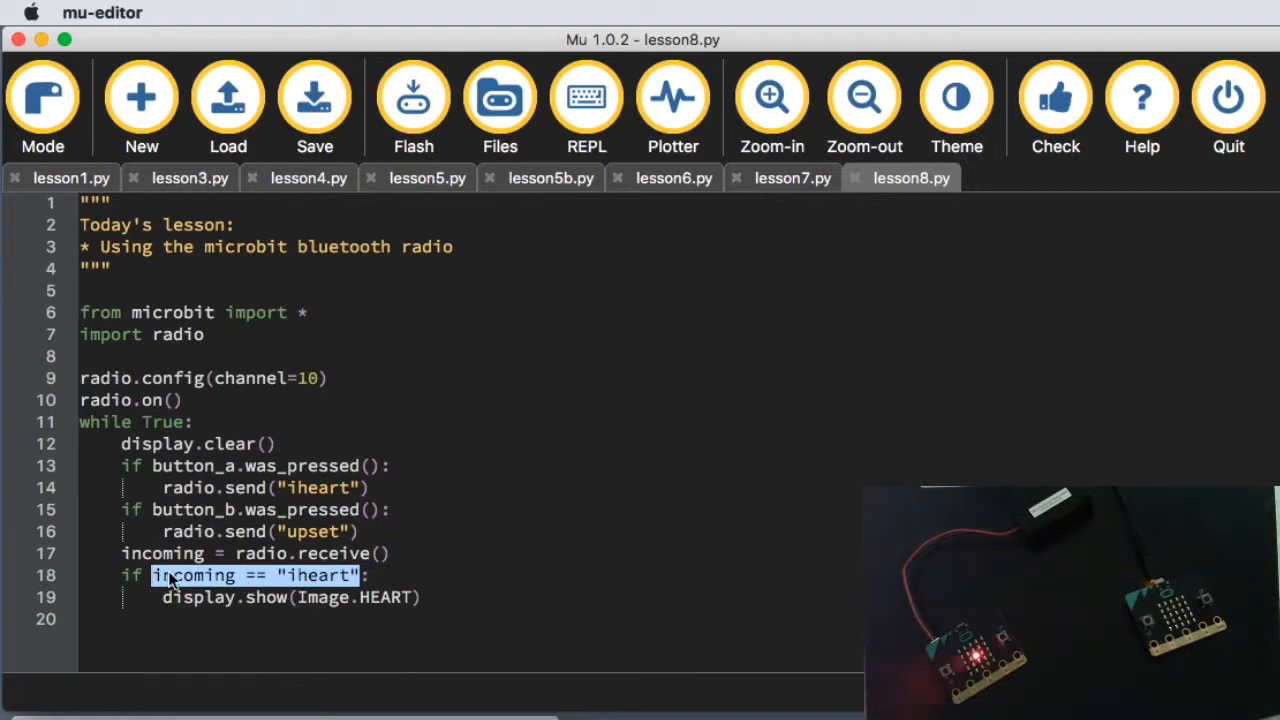
left_click(322, 575)
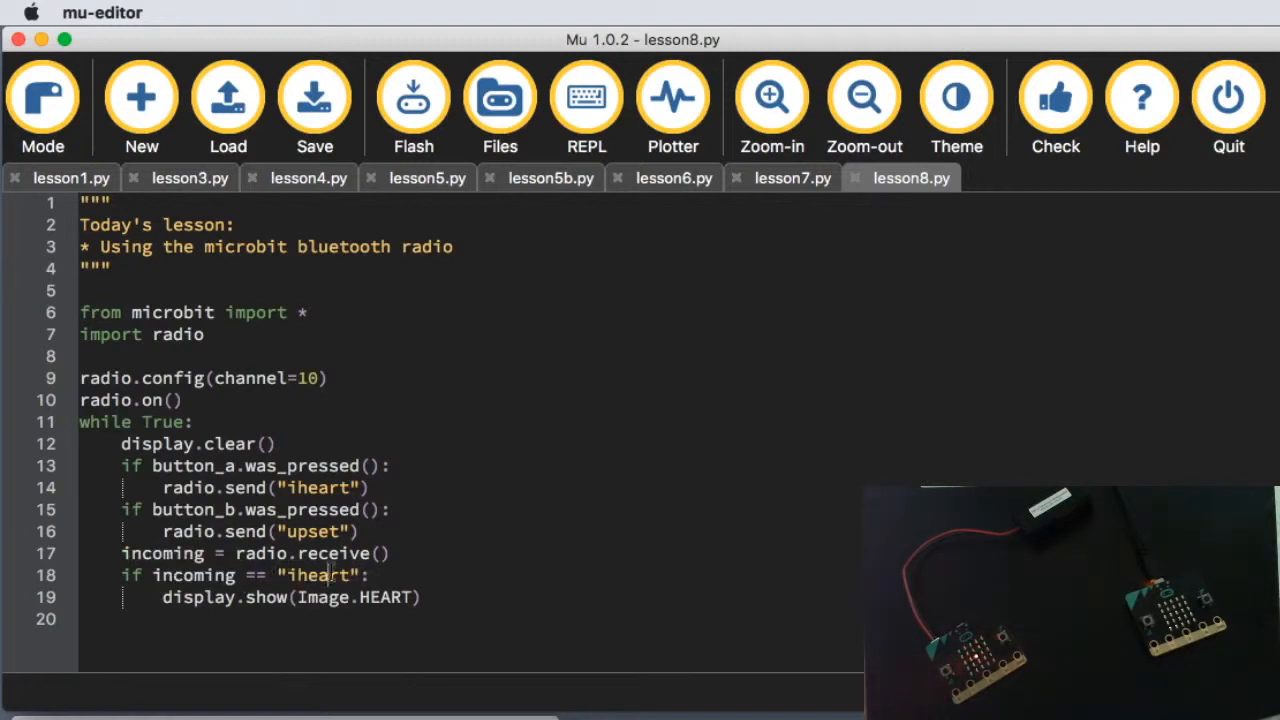
double_click(257, 575)
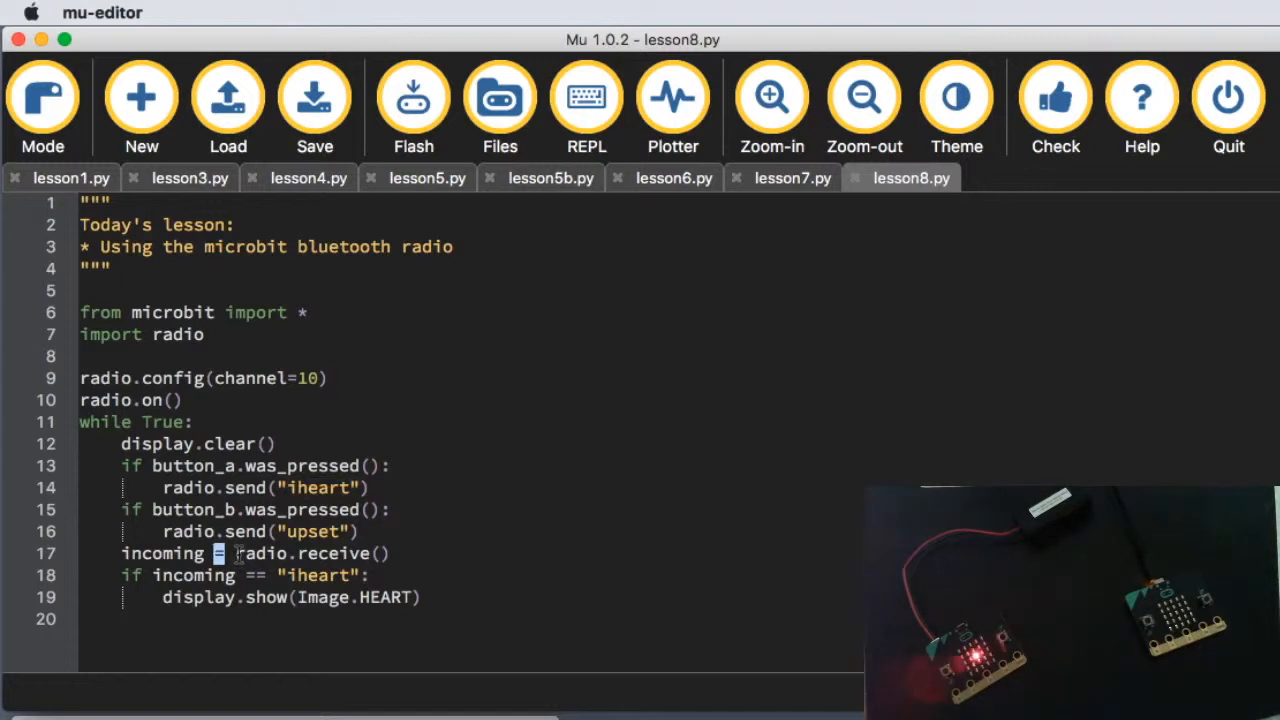
double_click(160, 554)
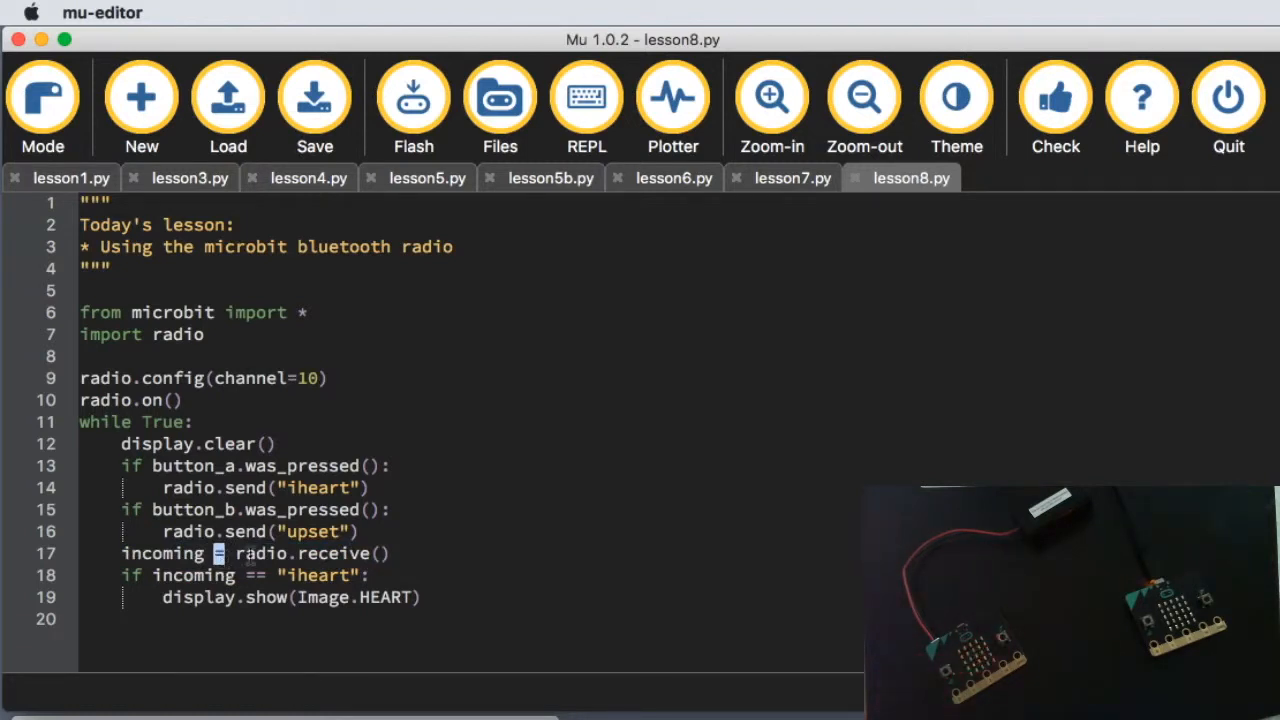
double_click(161, 553)
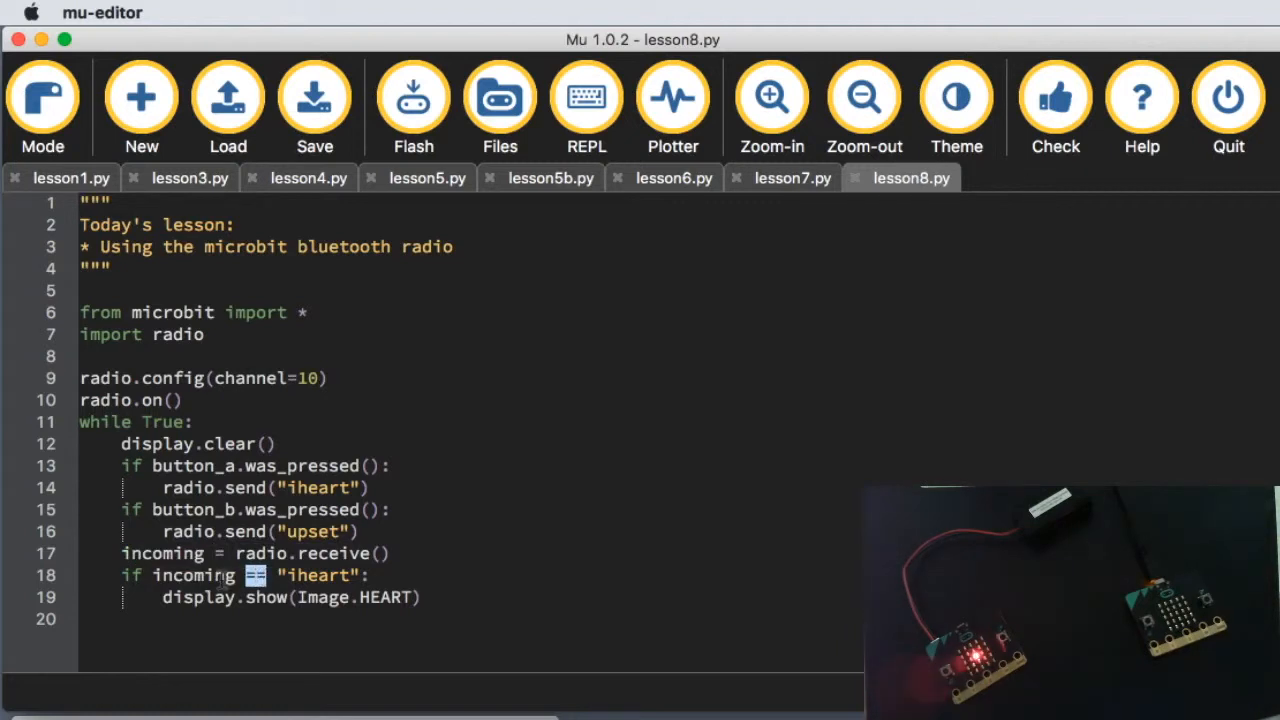
left_click_drag(215, 575, 360, 575)
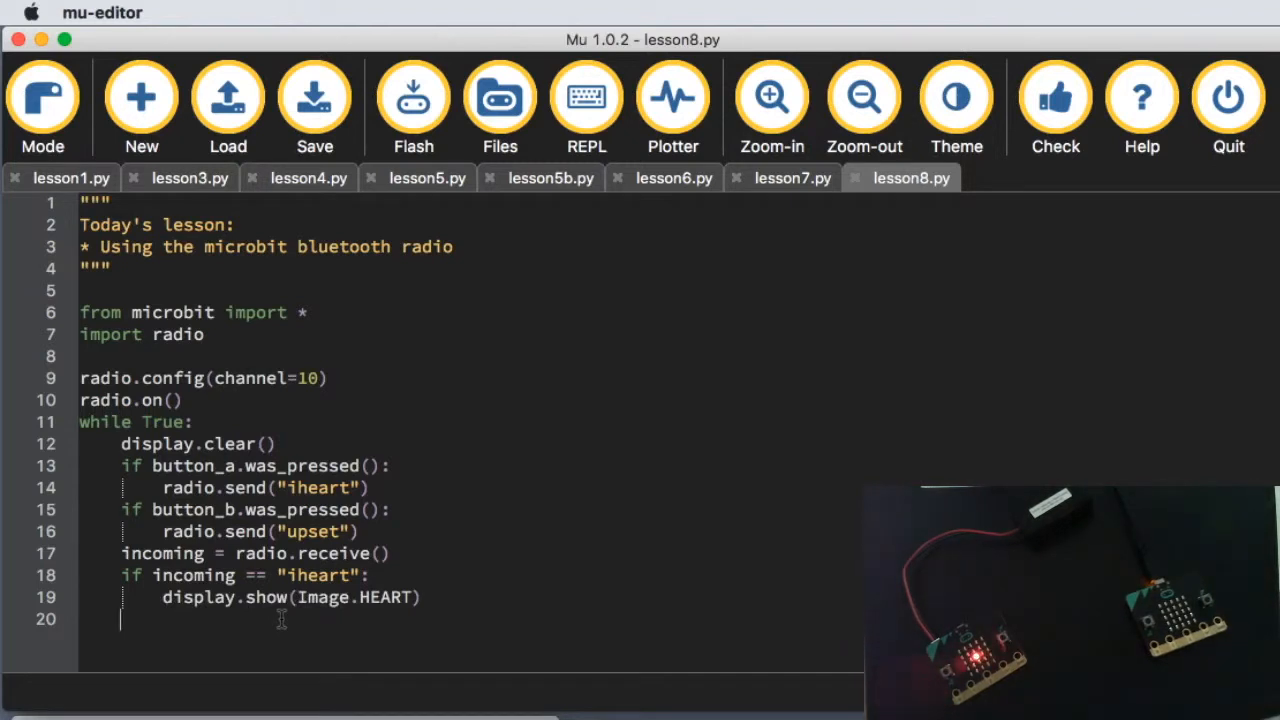
Step: Add sleep(2000) after the heart and an elif for "upset" showing Image.SAD with sleep(2000)
type("sleep(2000")
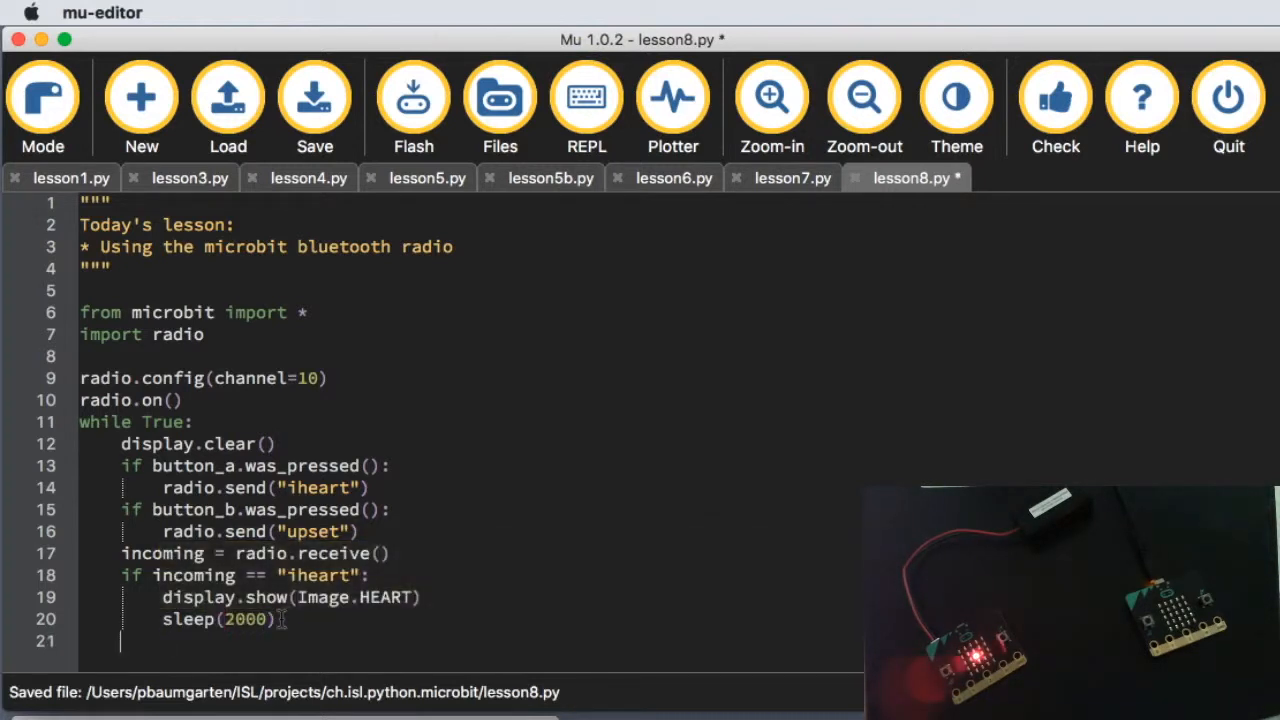
type("elif incoming ==")
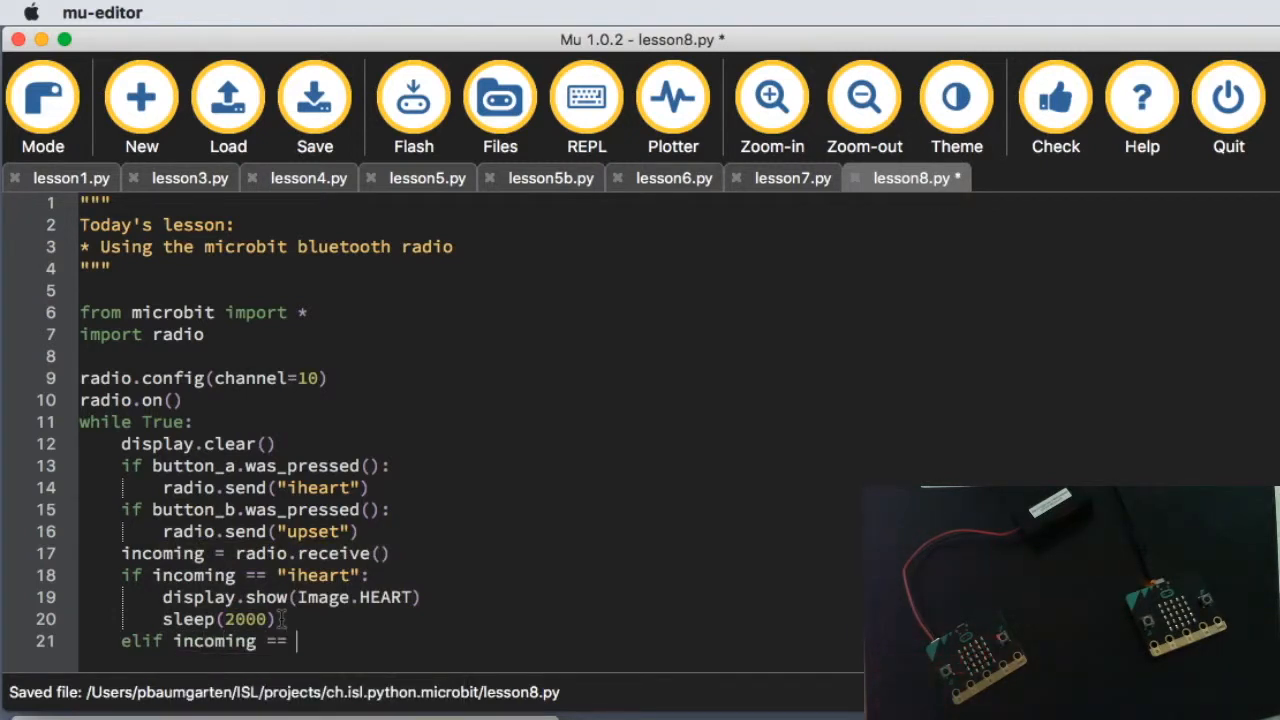
type("\"upset\":")
type("display.show(Image.SAD")
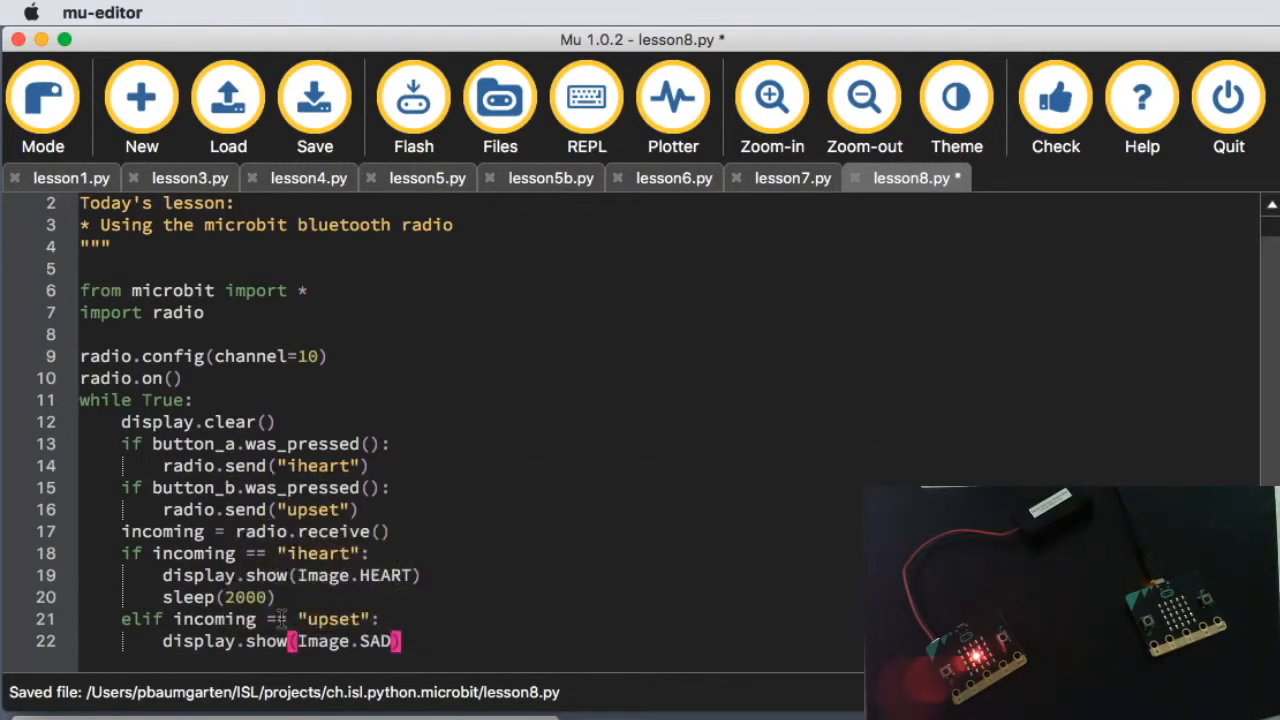
type("sleep(2000")
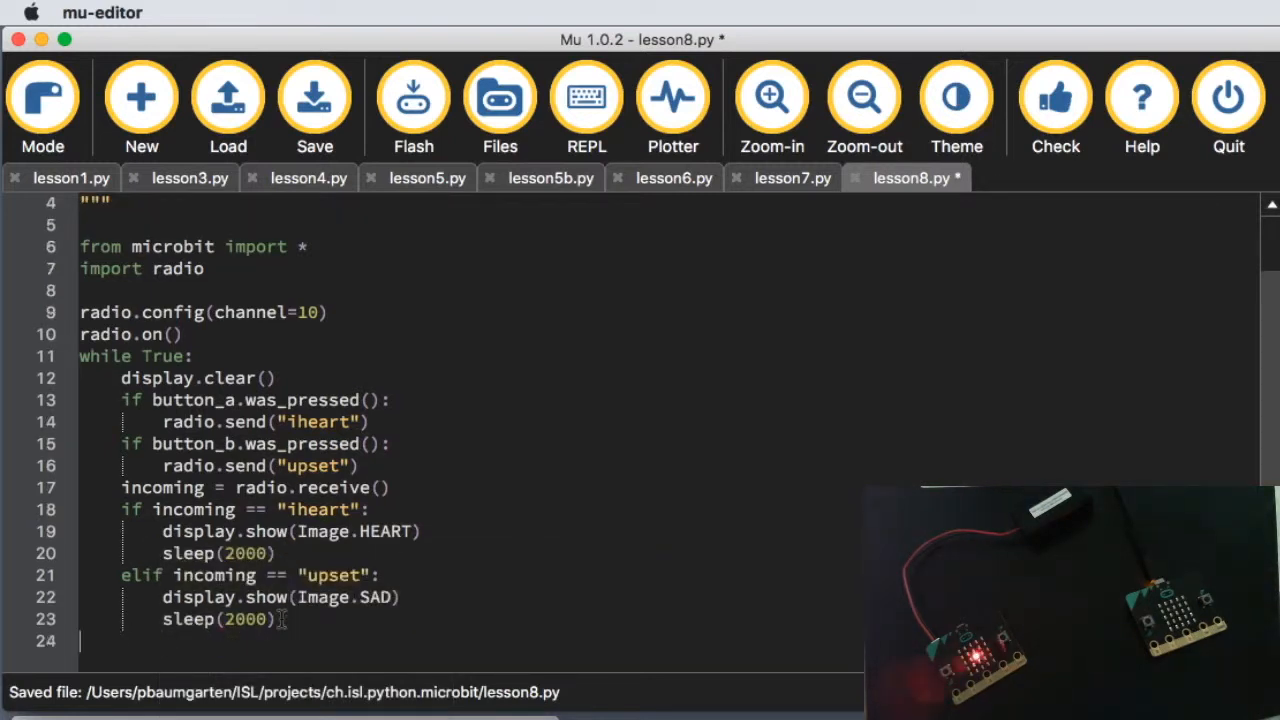
left_click(314, 97)
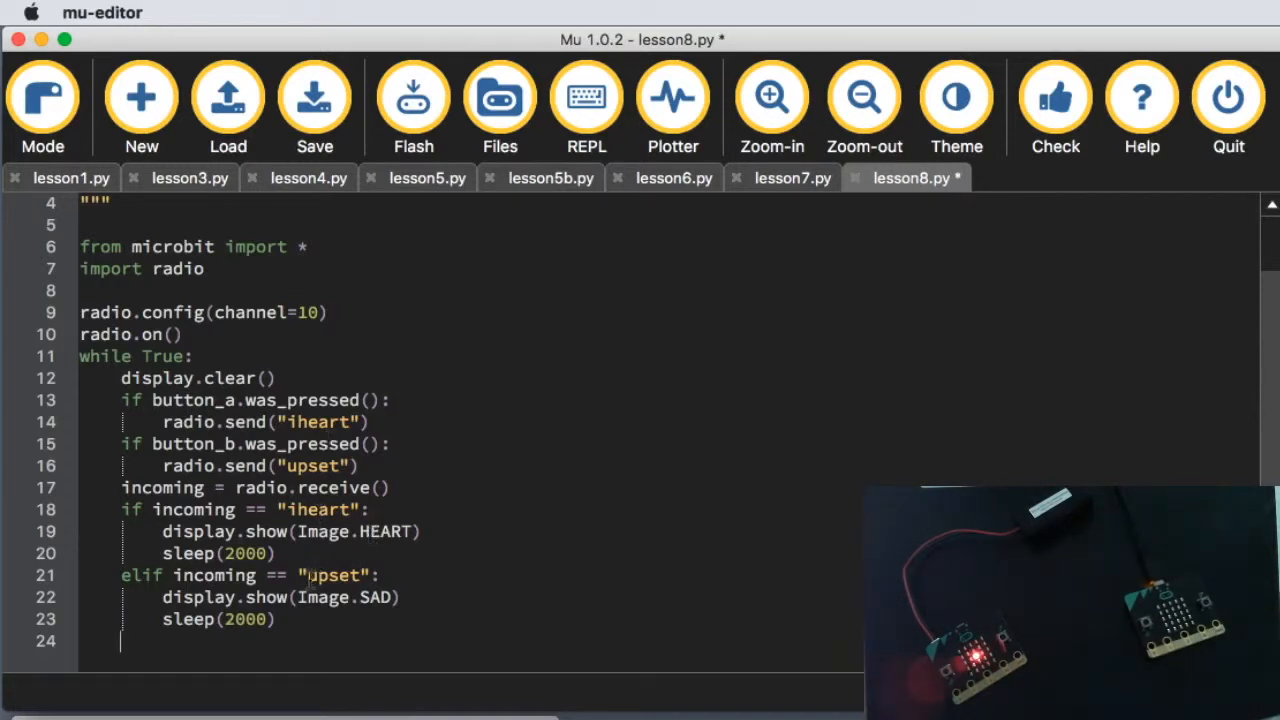
Step: Add an else branch lighting pixel (2,2) at brightness 9 followed by a sleep
left_click(314, 97)
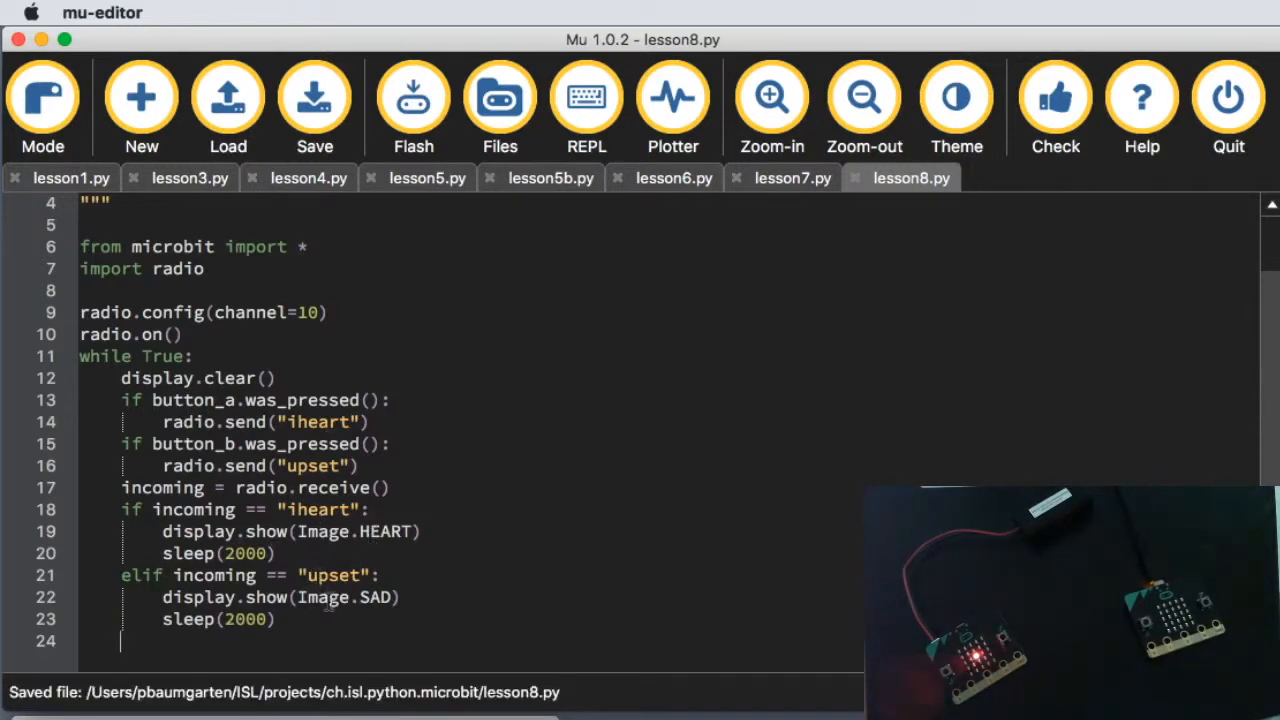
type("else:")
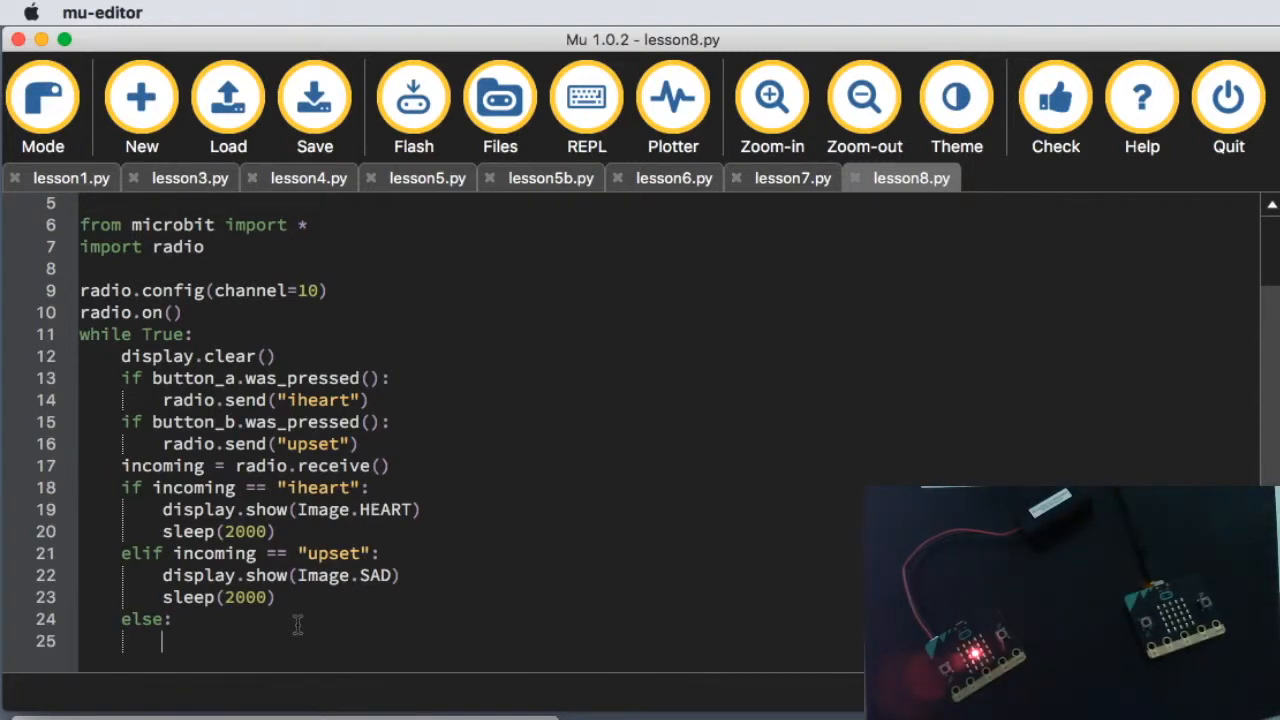
type("display.set")
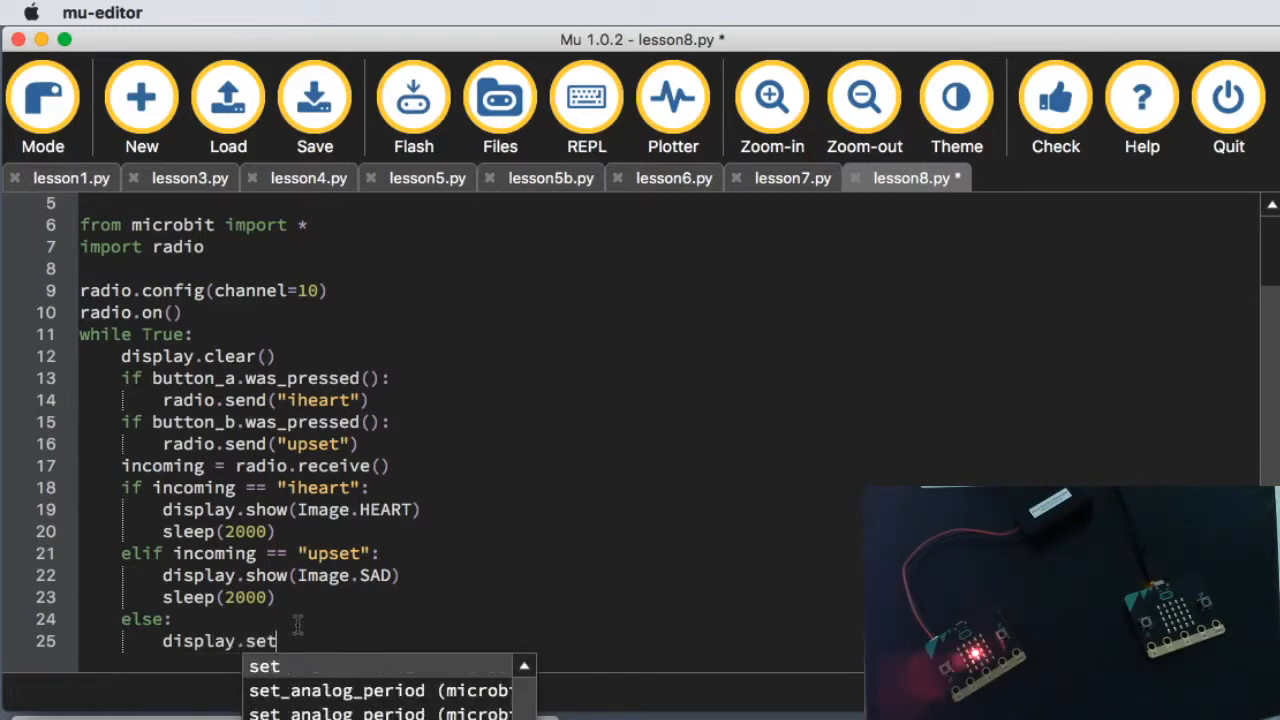
type("_pixel")
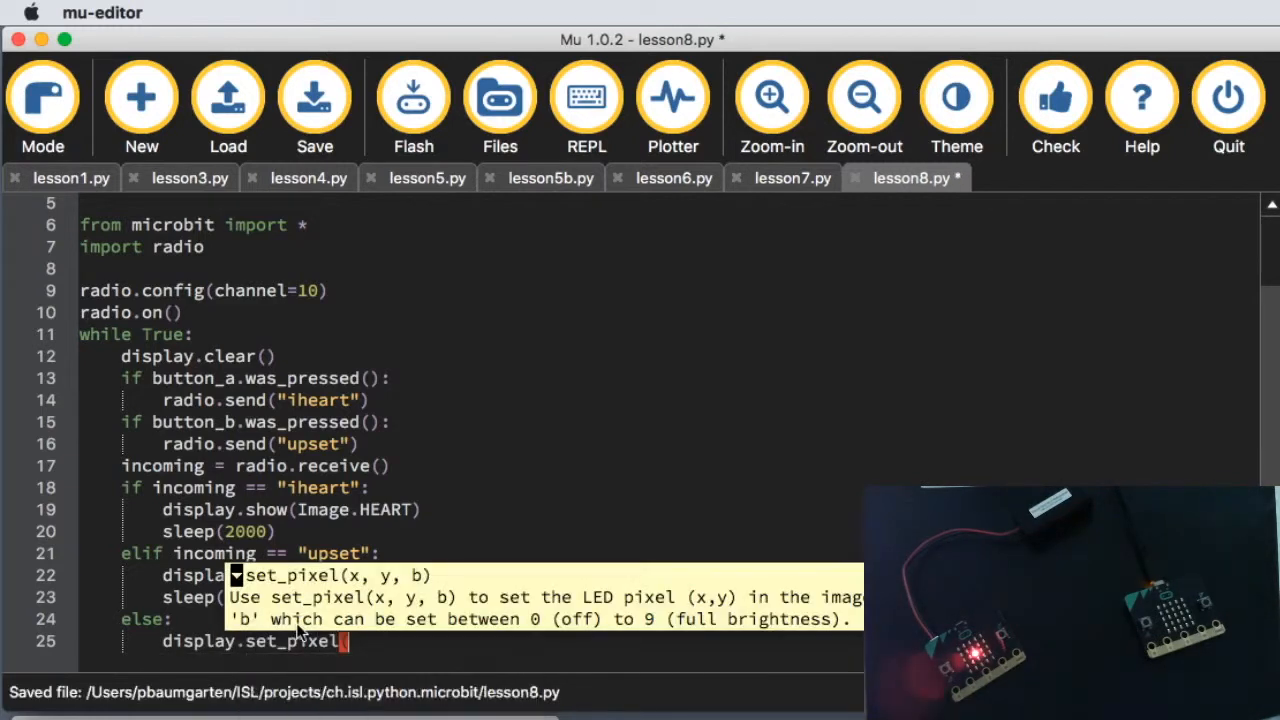
type("(2,2,9")
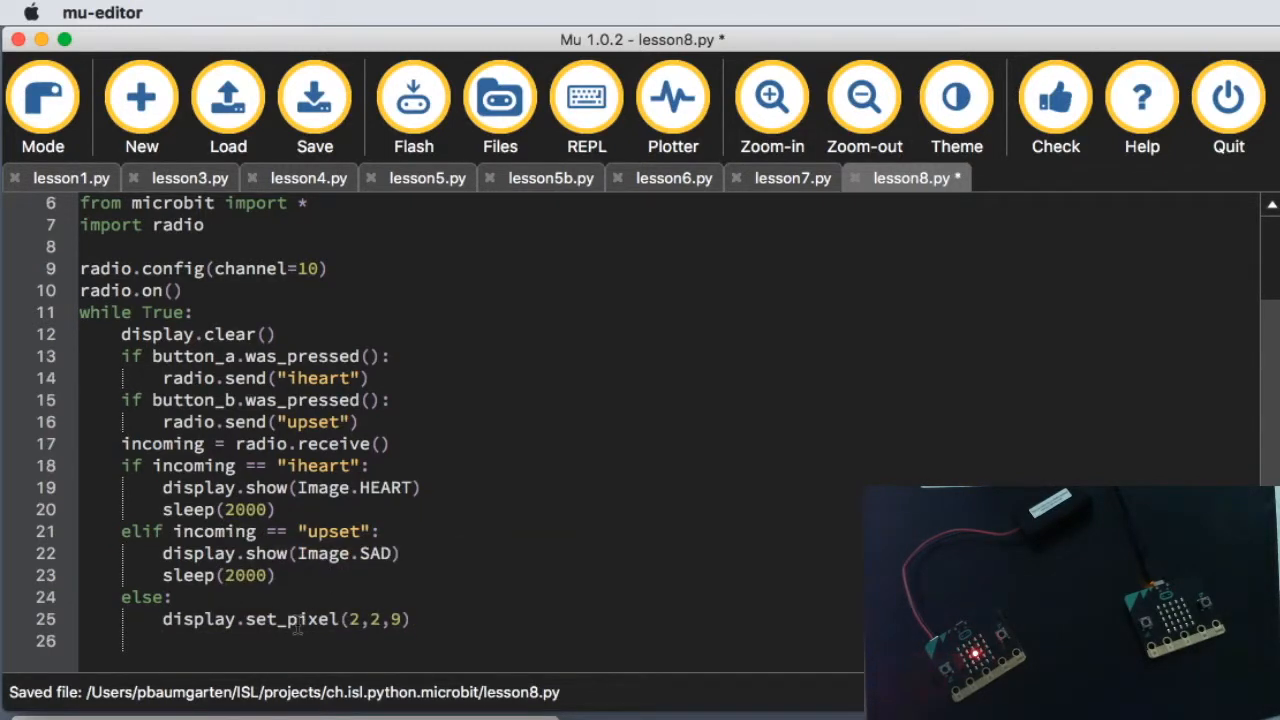
type("sleep(100")
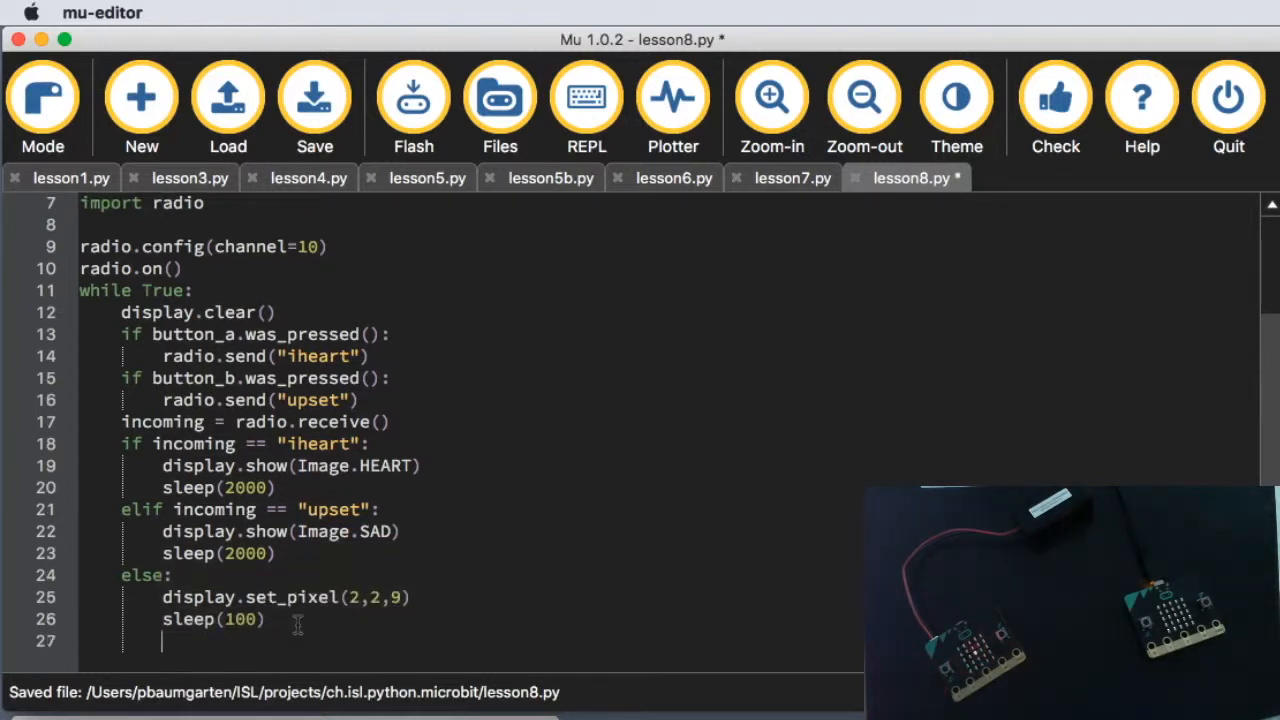
Step: Turn pixel (2,2) off with brightness 0 and sleep(100) to complete the blink
type("display.s")
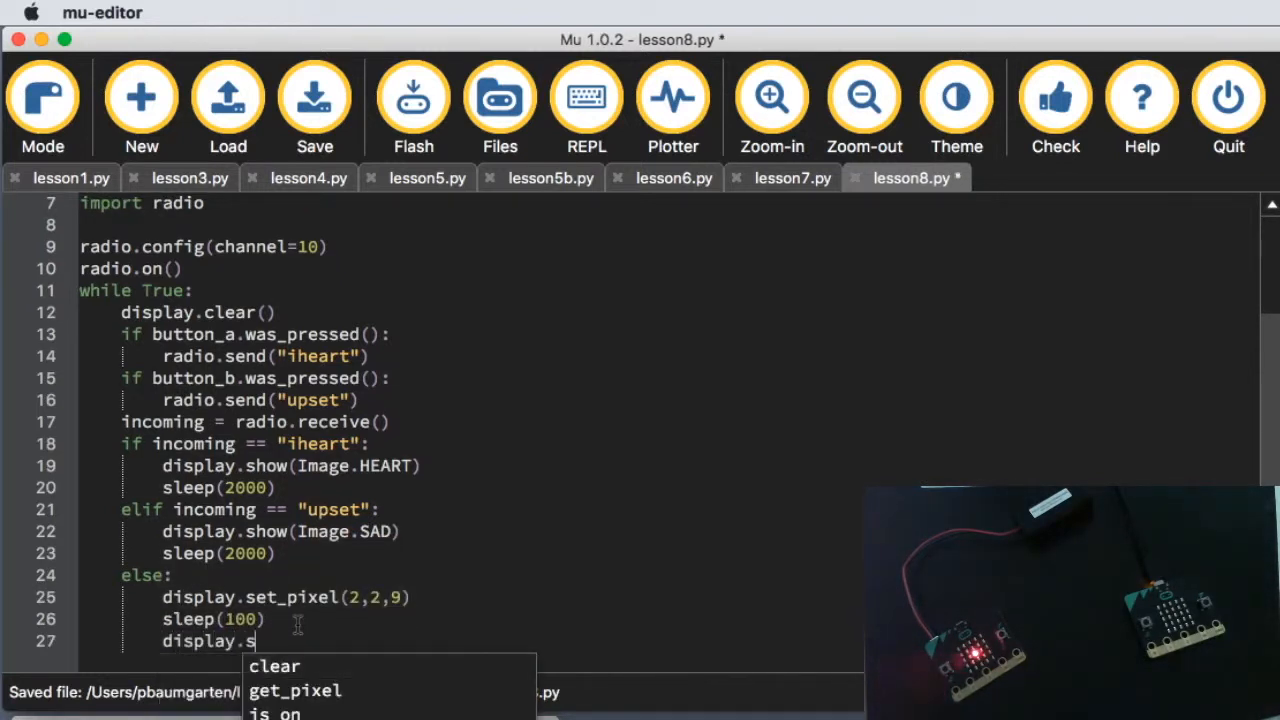
type("et_pixel")
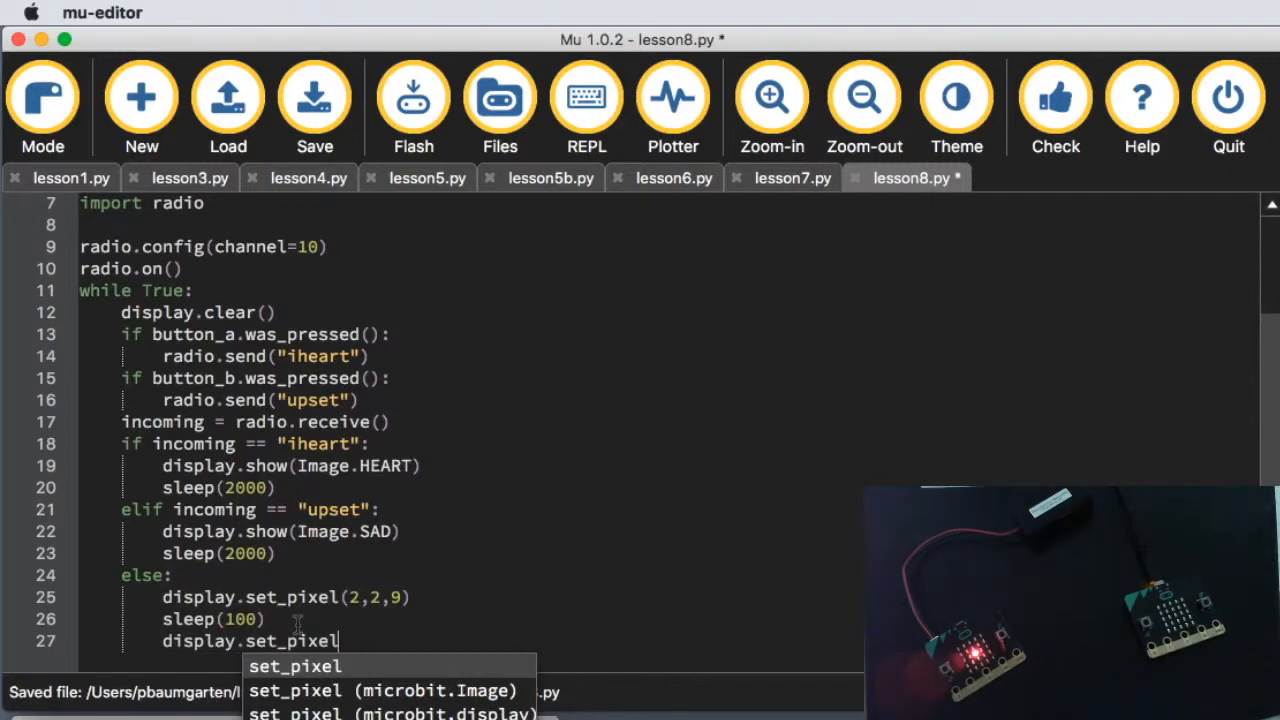
type("(2")
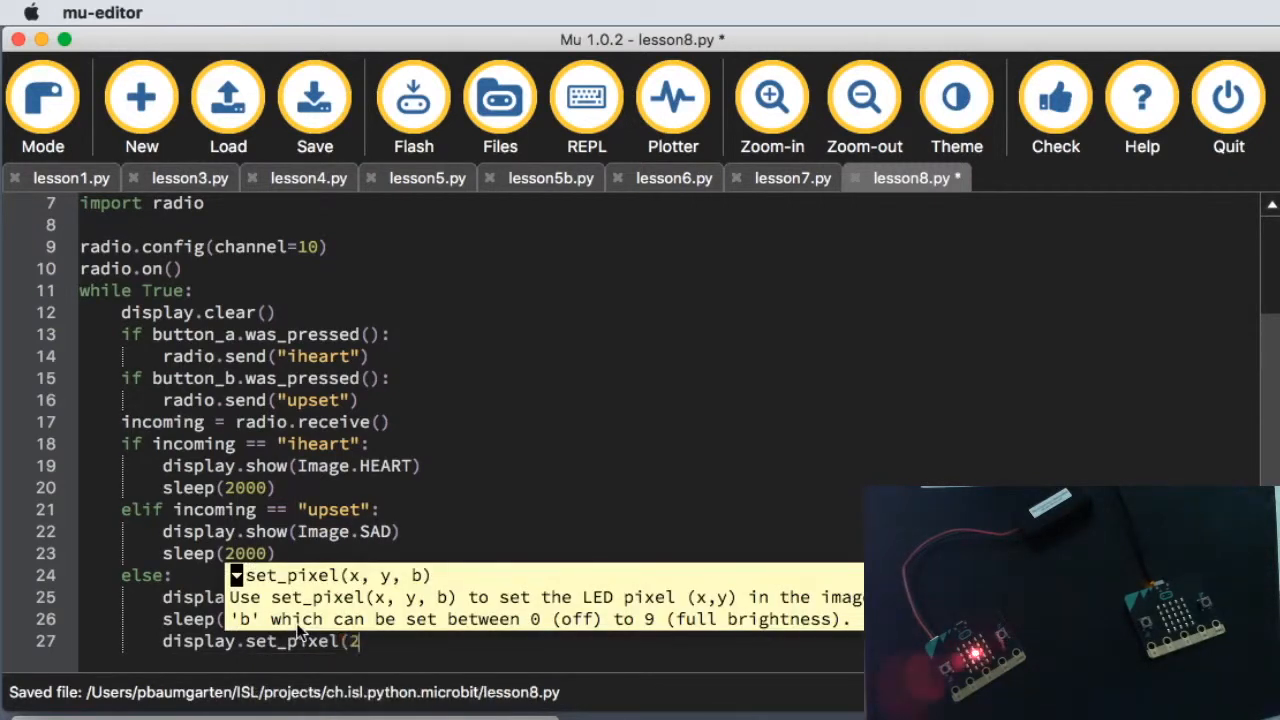
type(",2,0)")
type("sleep")
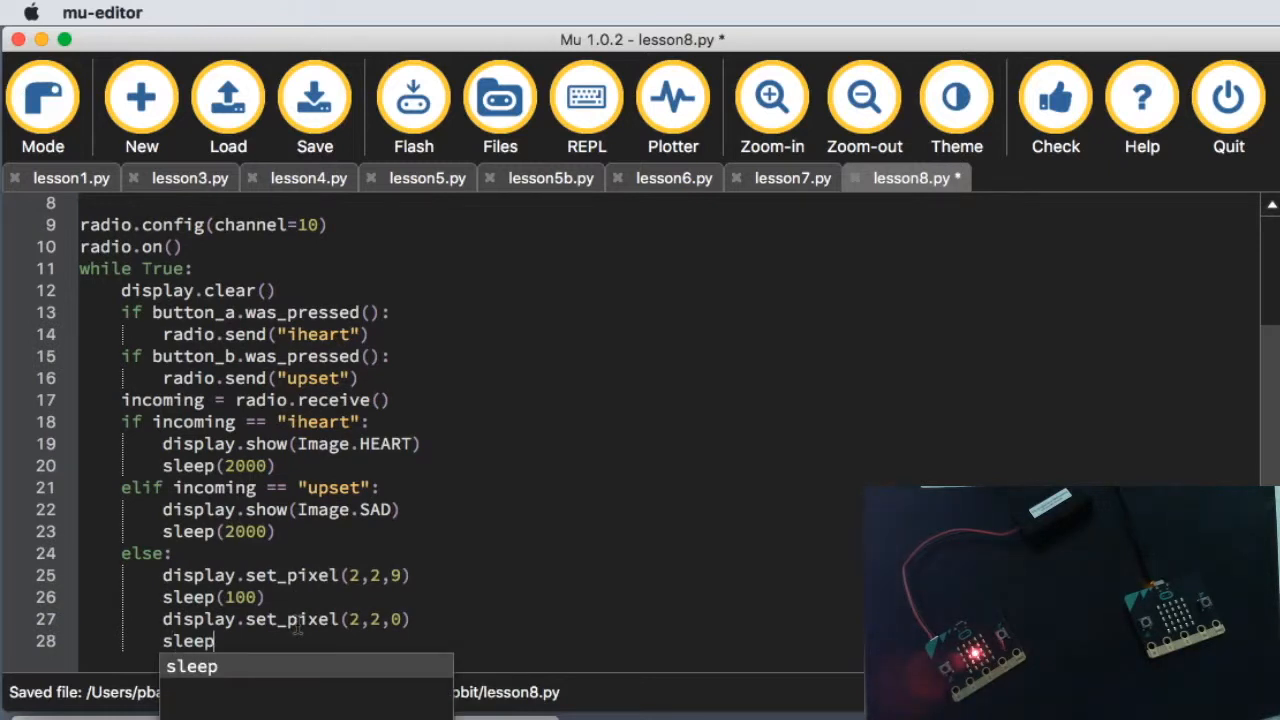
type("(100)")
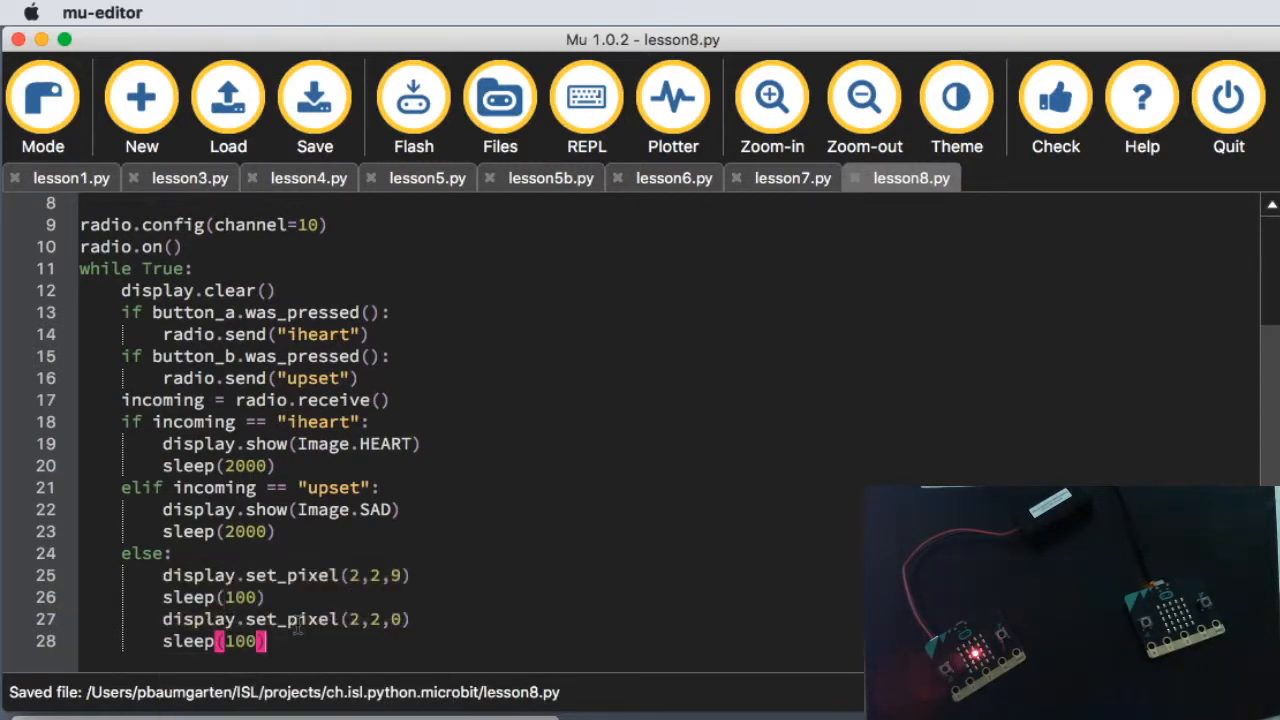